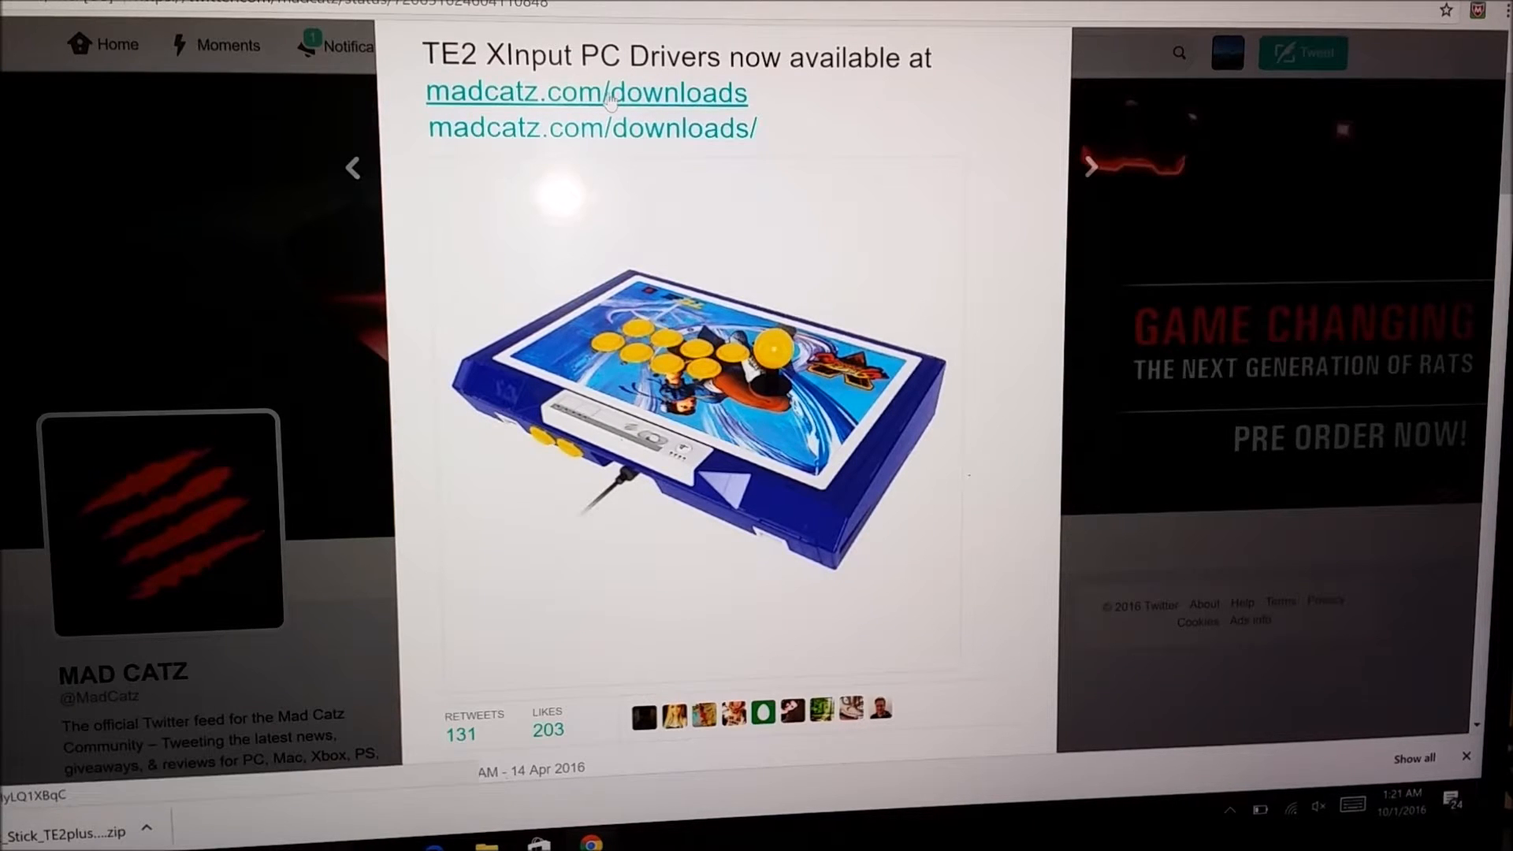
- Download the Fight Stick TE2+ Windows 10 64bit driver zip from madcatz.com and show it in Downloads
left_click(601, 93)
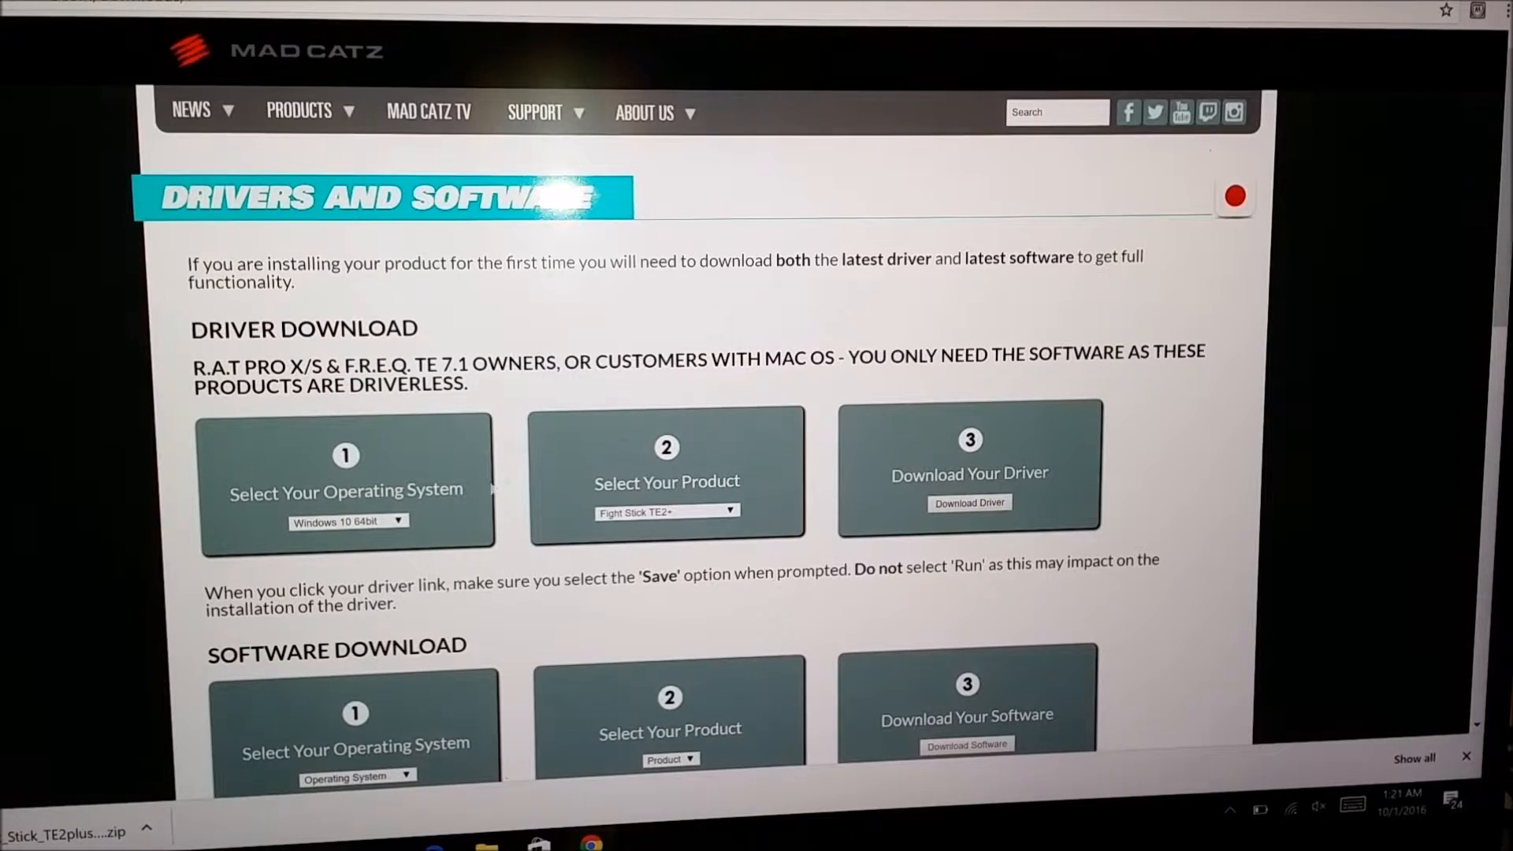
left_click(348, 521)
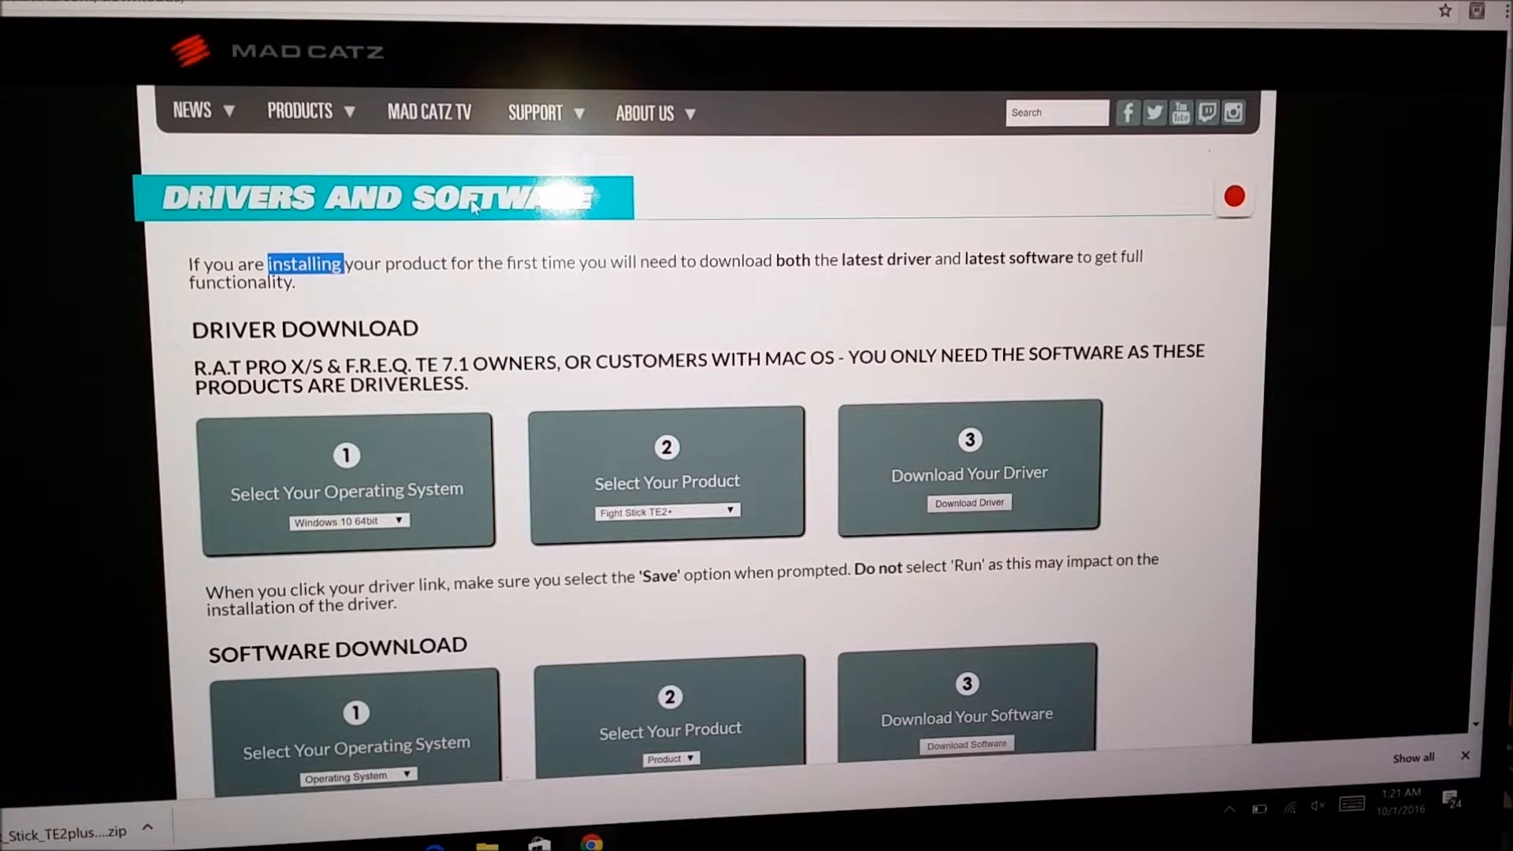
left_click(348, 521)
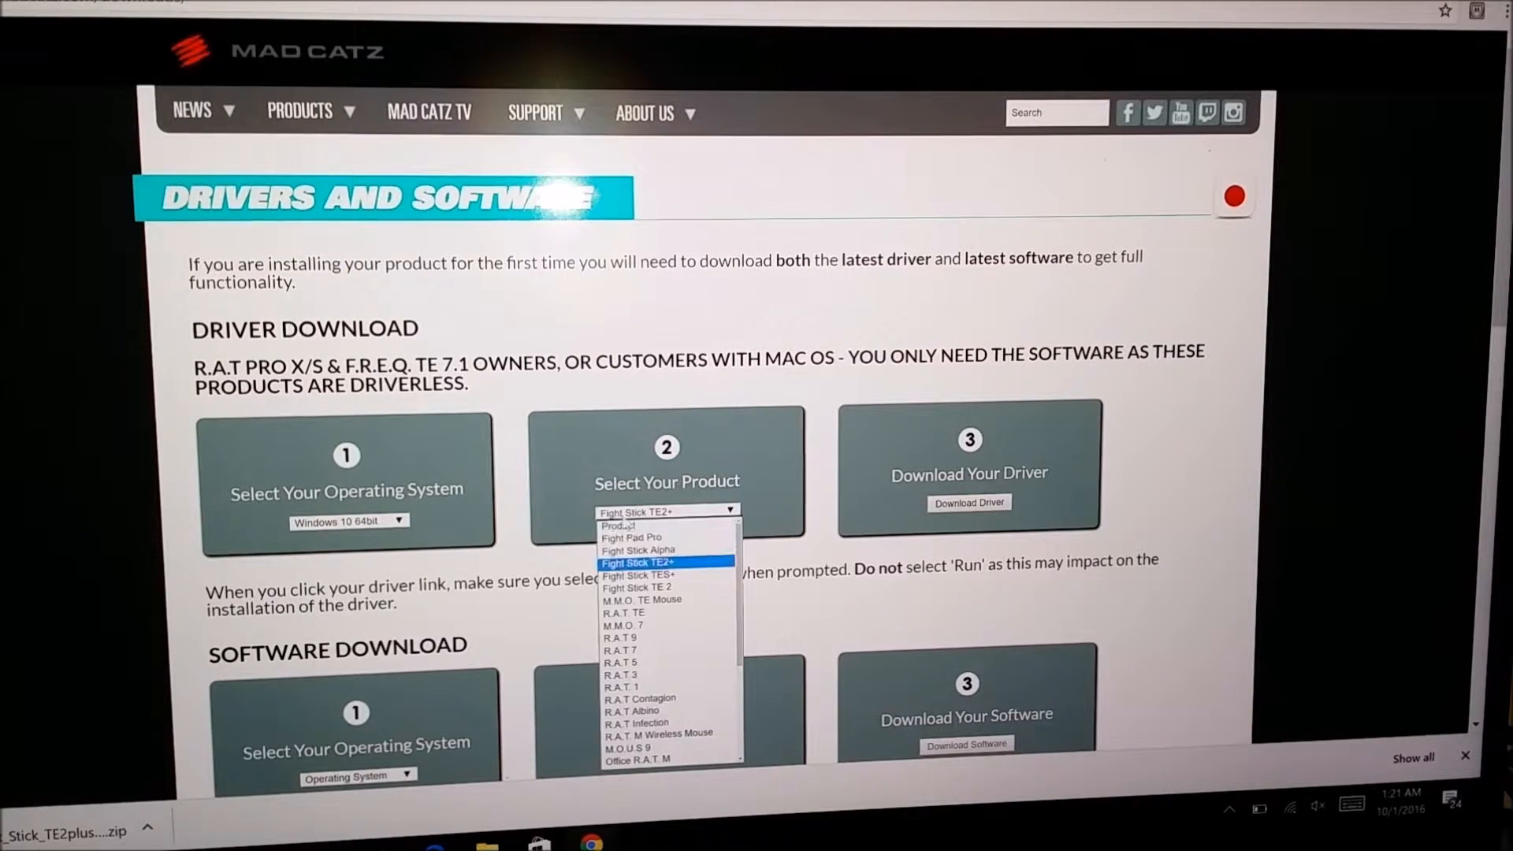
left_click(665, 563)
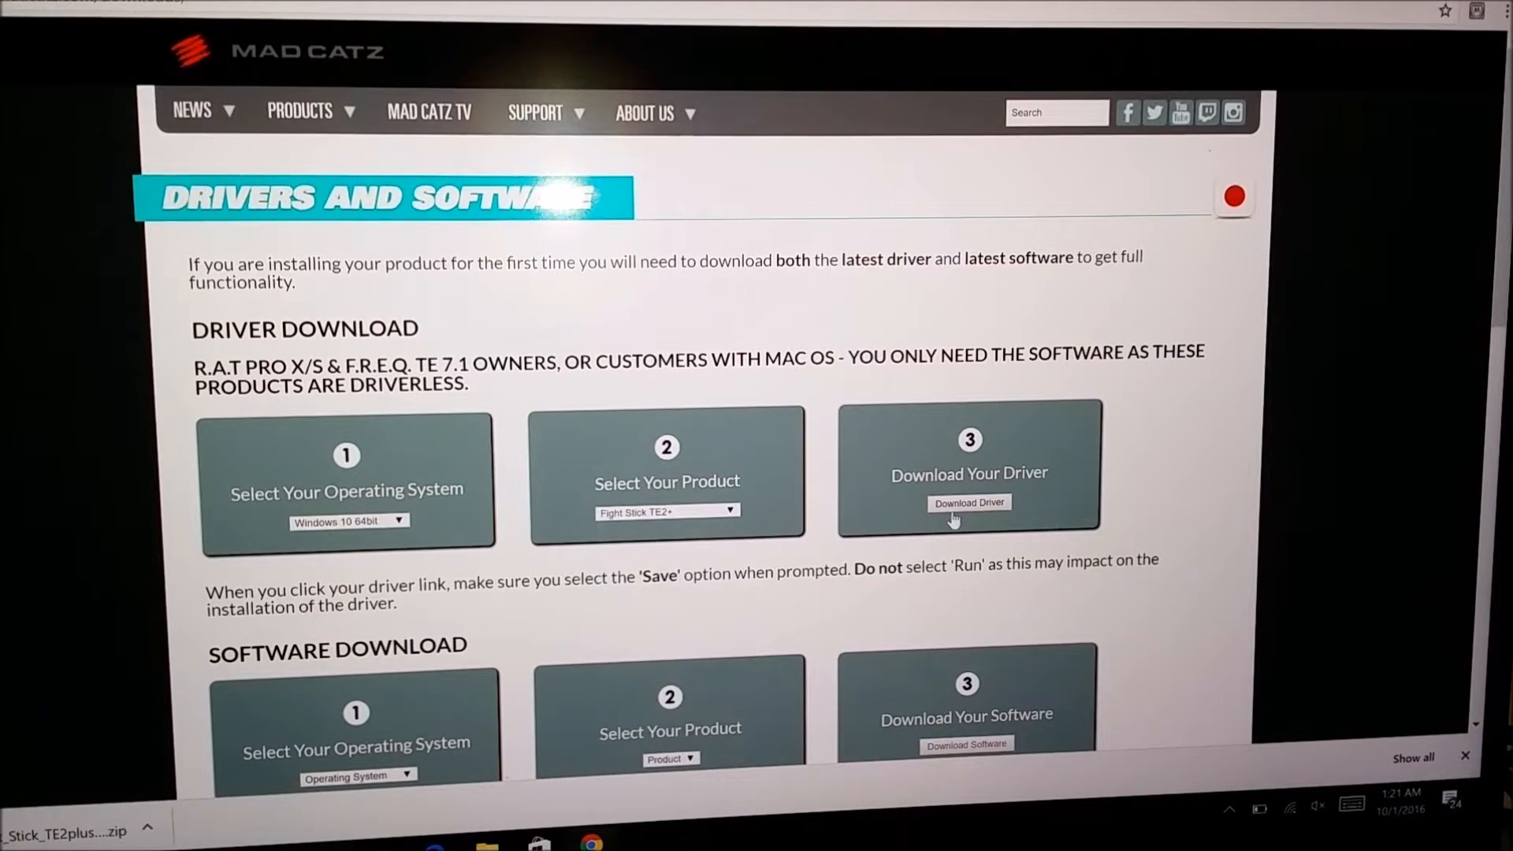
left_click(156, 828)
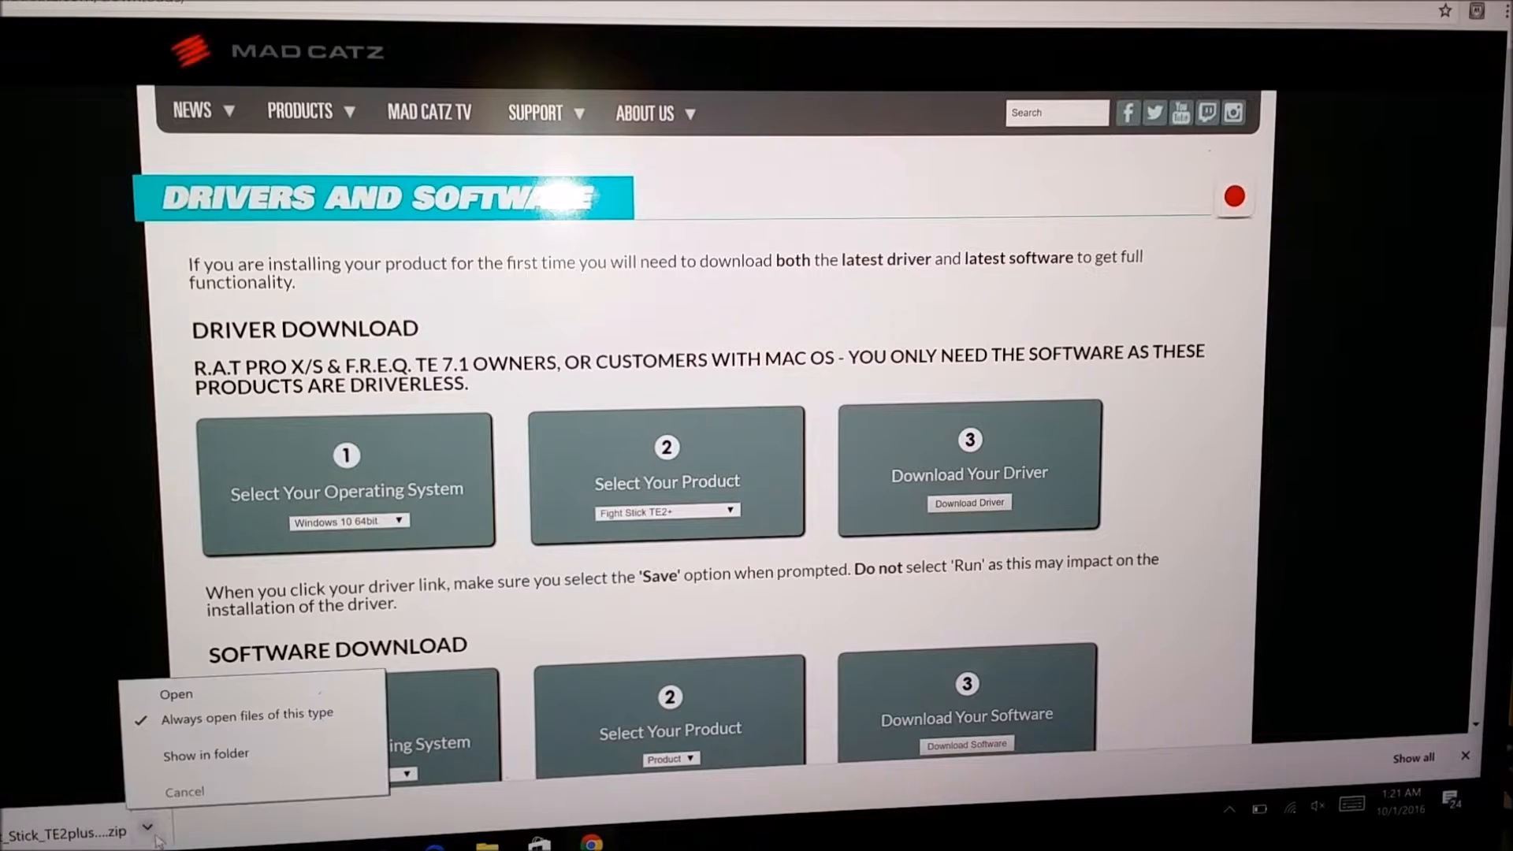
left_click(206, 753)
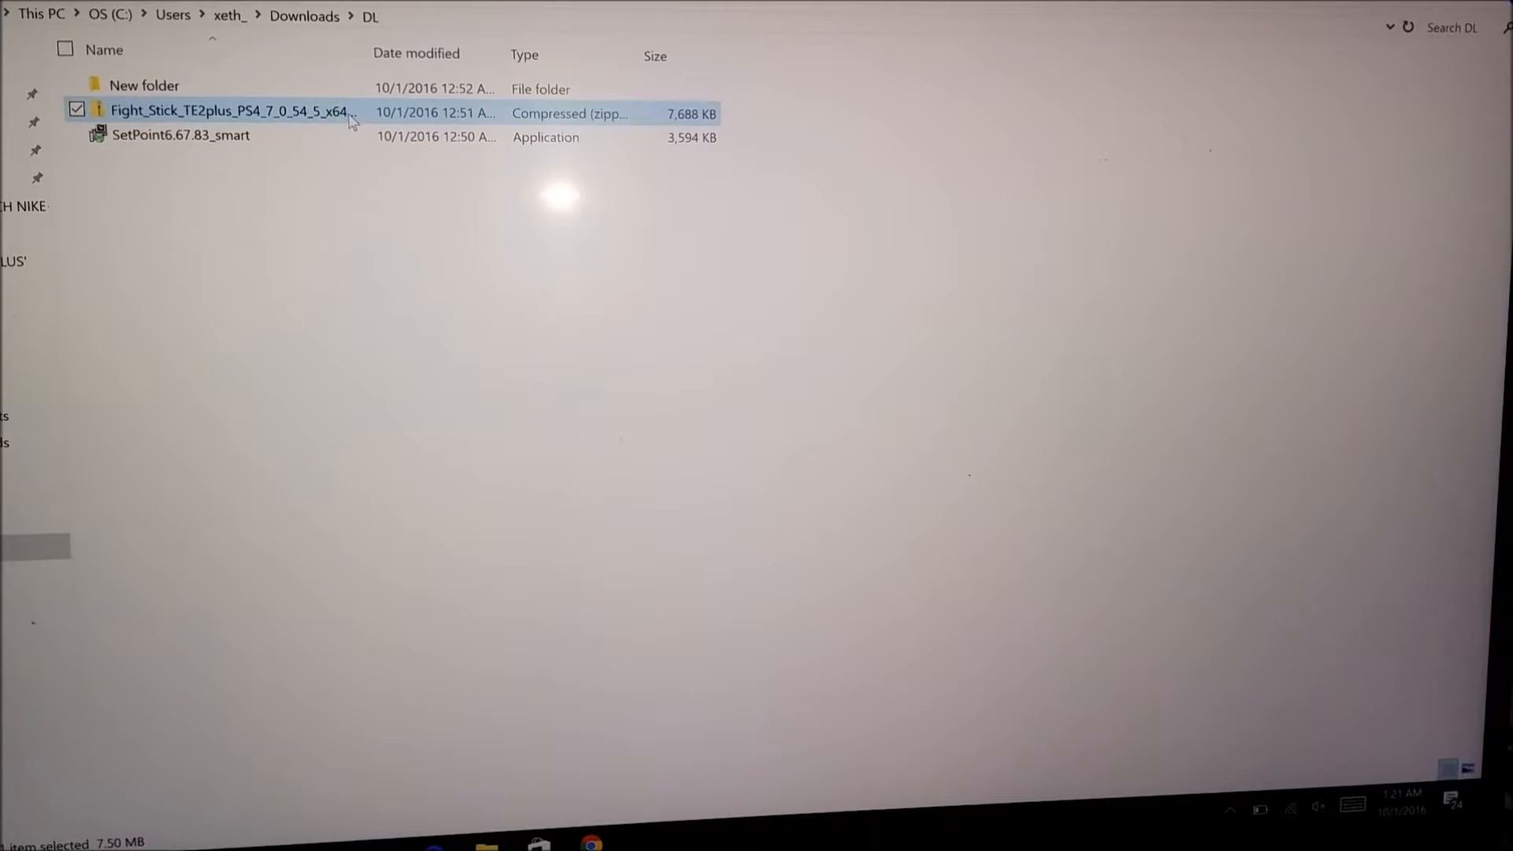
- Open the driver zip and run the Fight_Stick setup application, allowing it through User Account Control
double_click(229, 111)
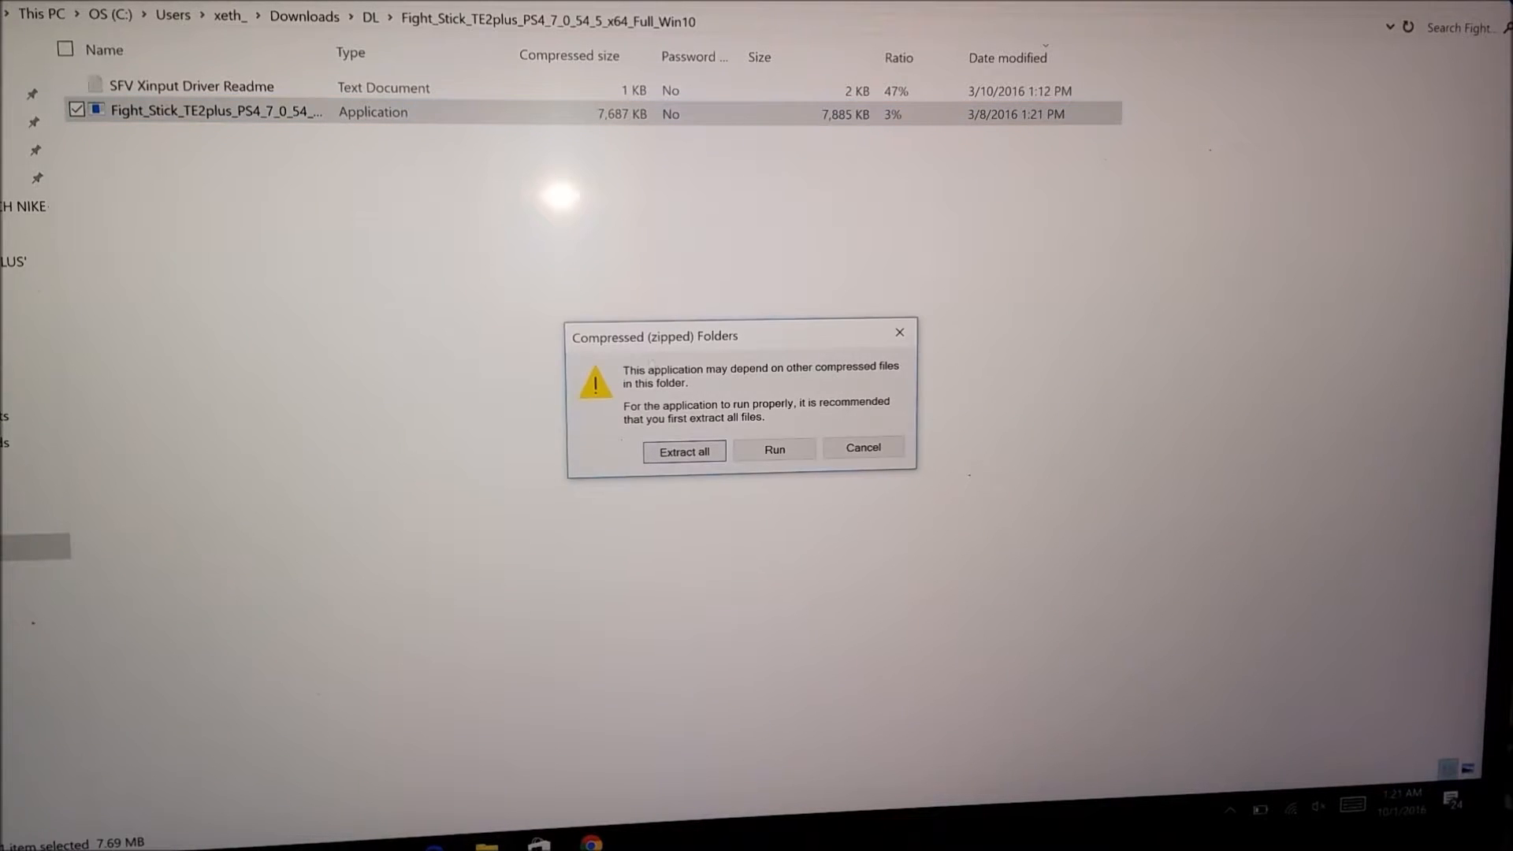
left_click(774, 449)
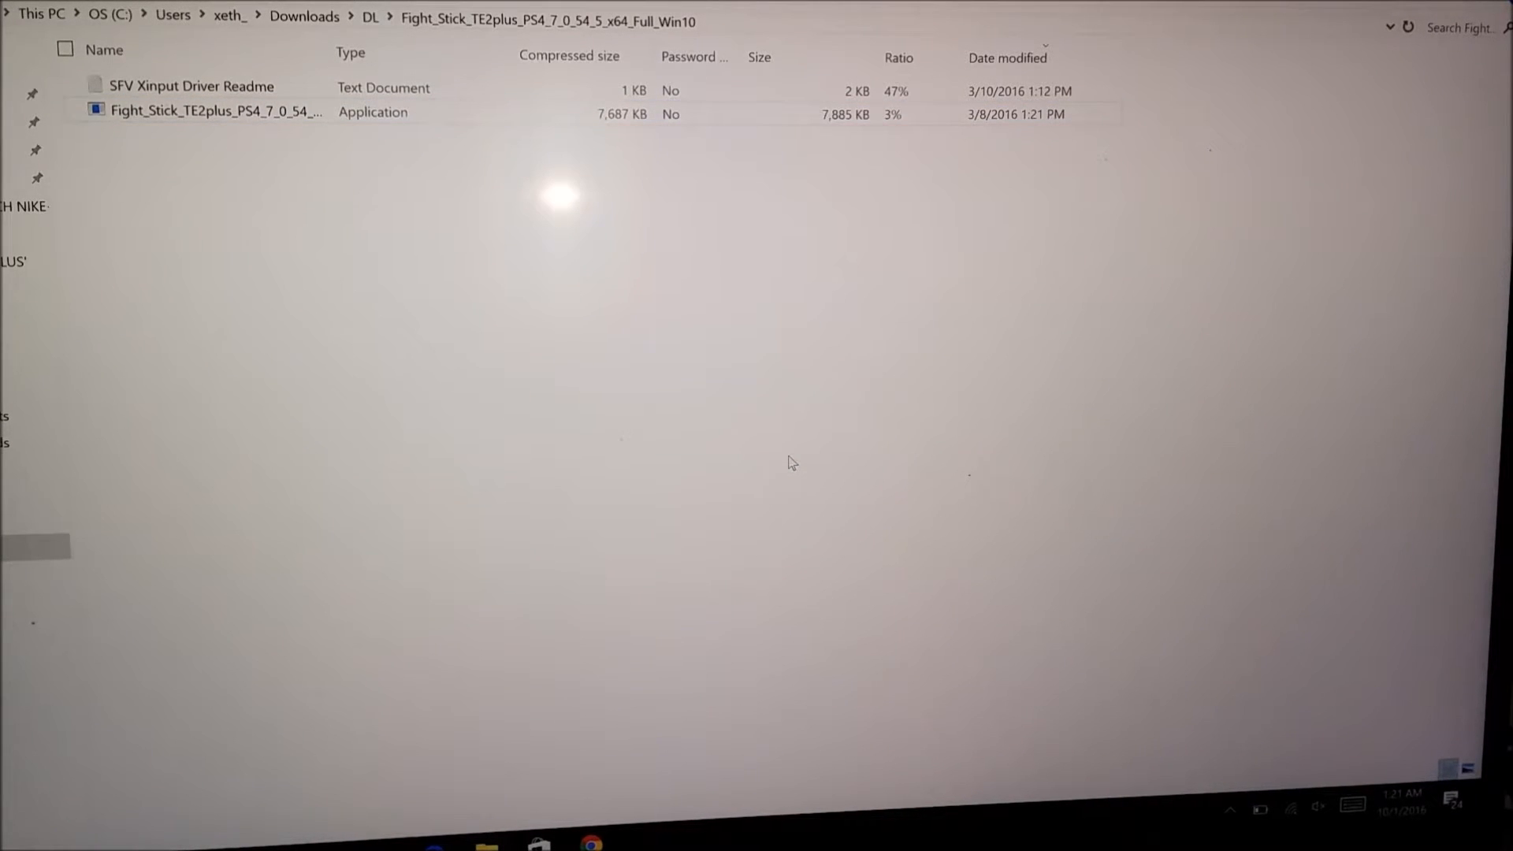
double_click(205, 111)
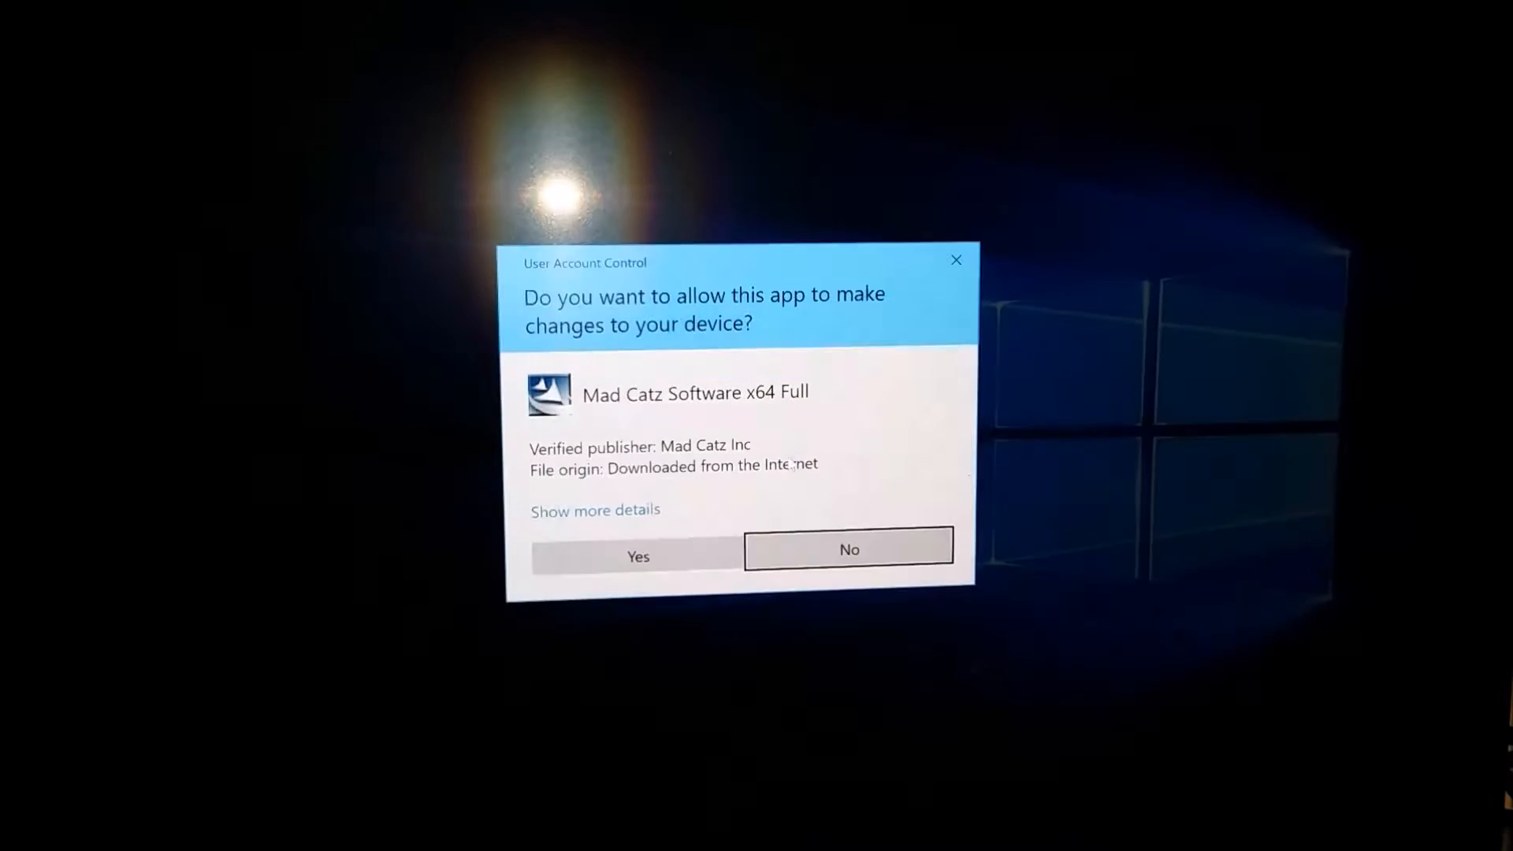
left_click(637, 556)
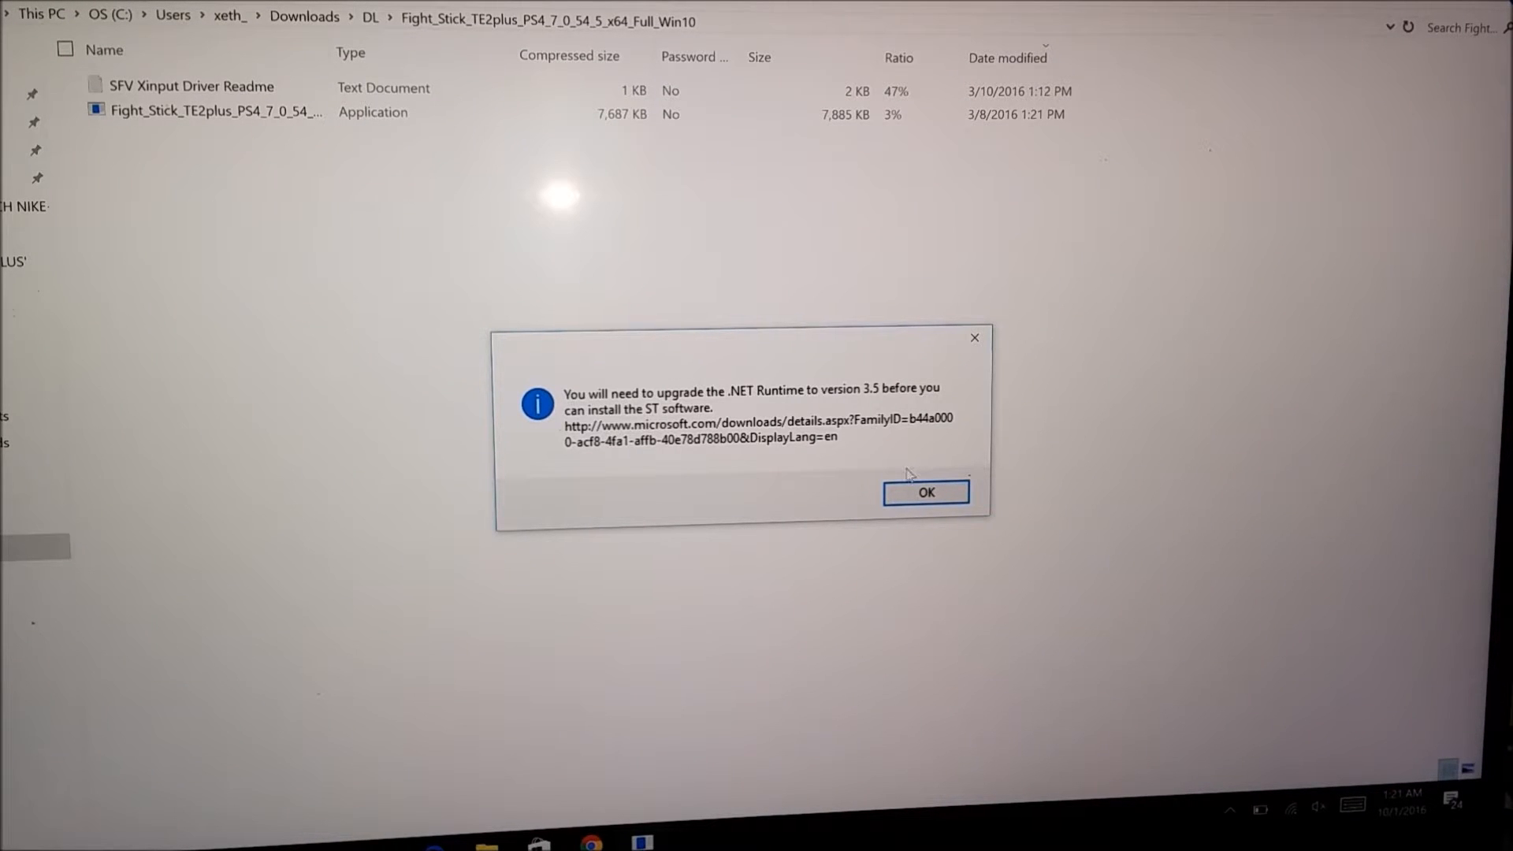
mouse_move(892, 517)
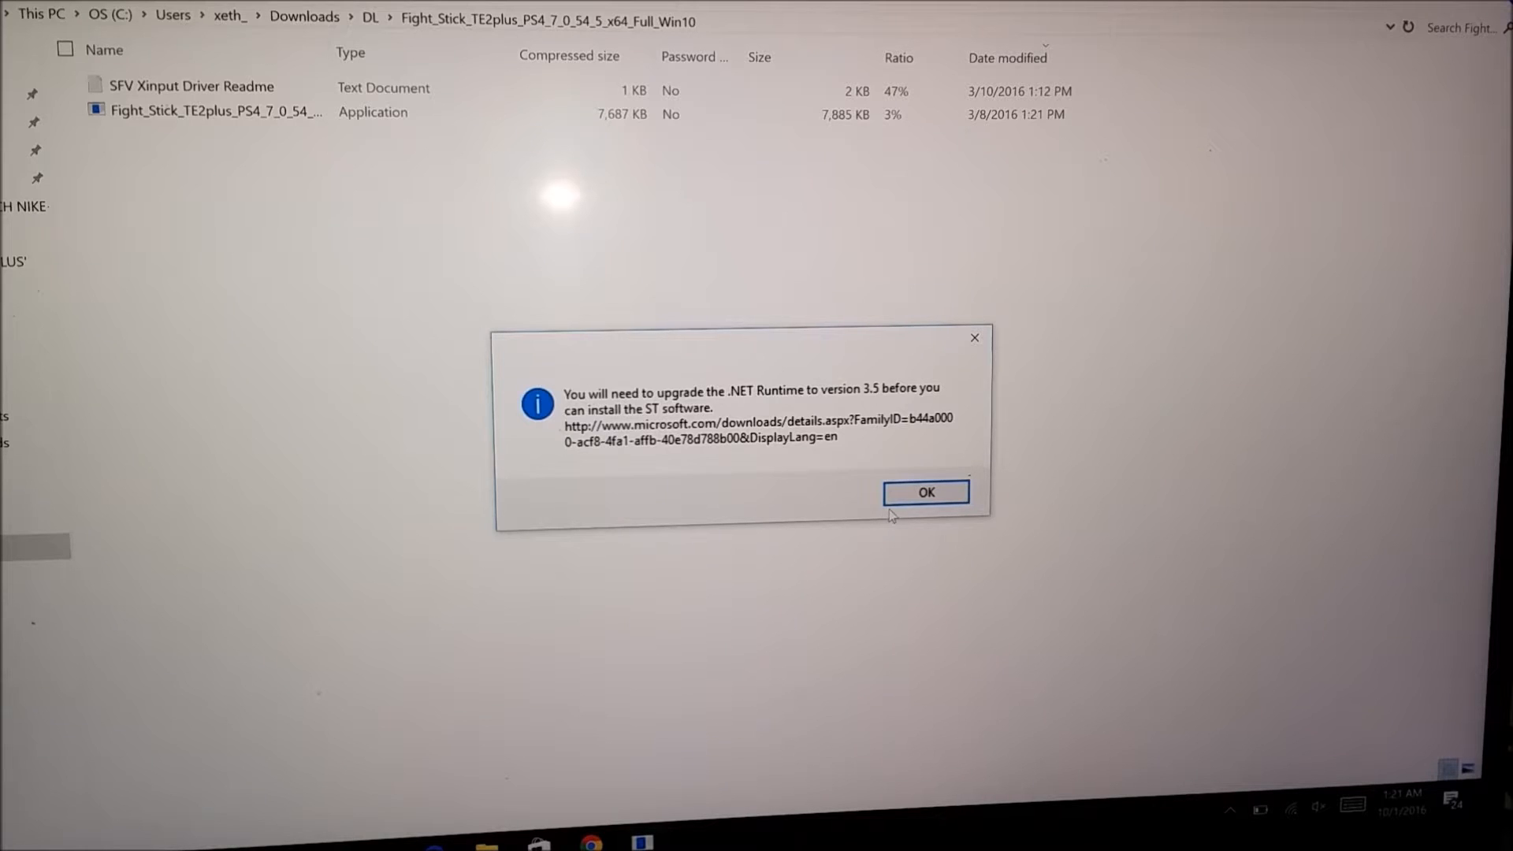
- Dismiss the requirement notice and download the .NET Framework 3.5 SP1 full package installer
left_click(926, 492)
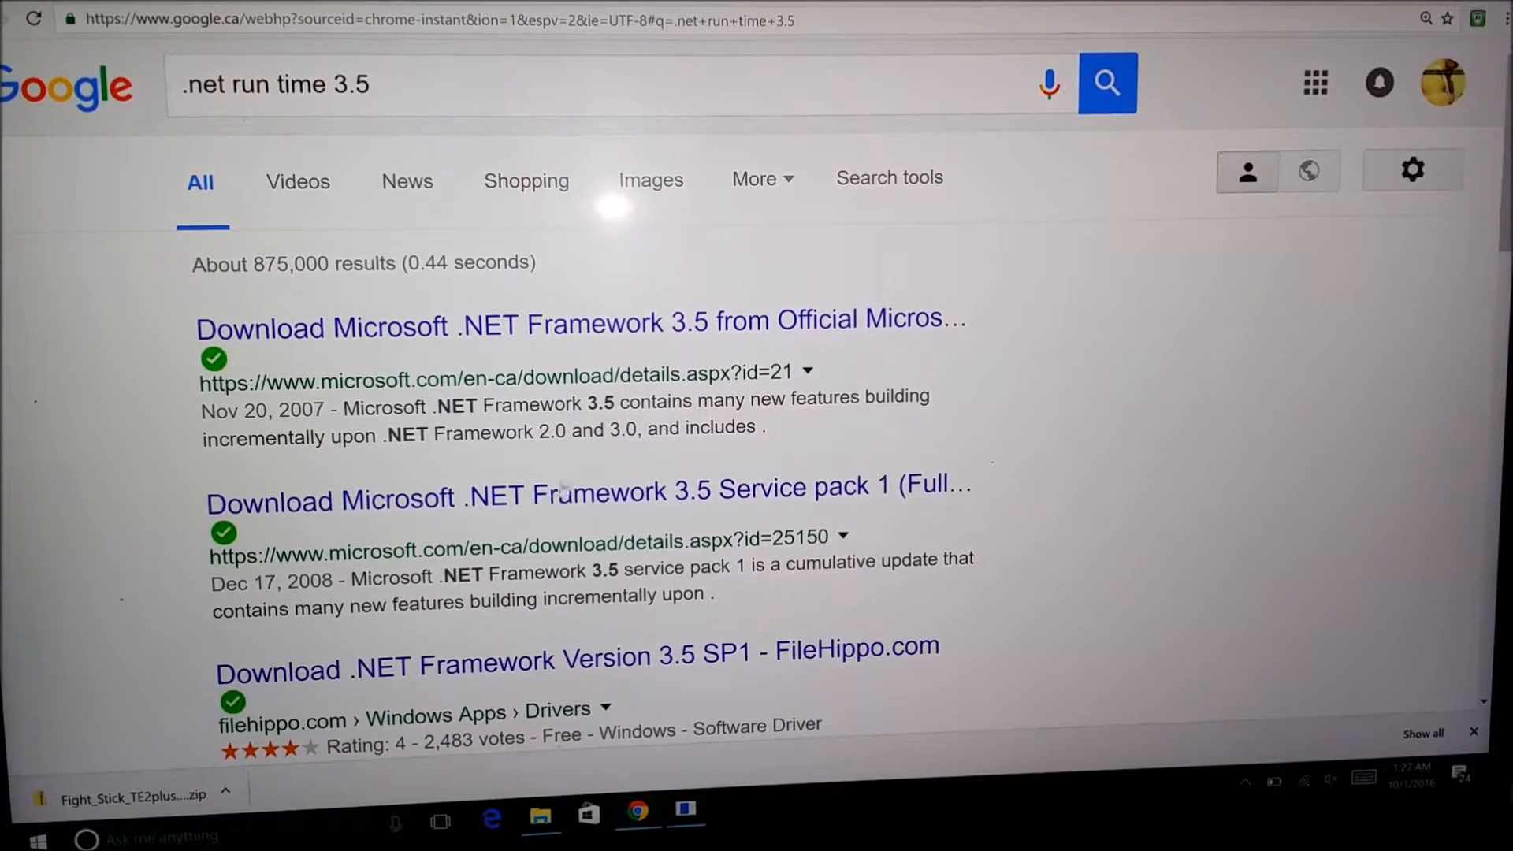
left_click(556, 493)
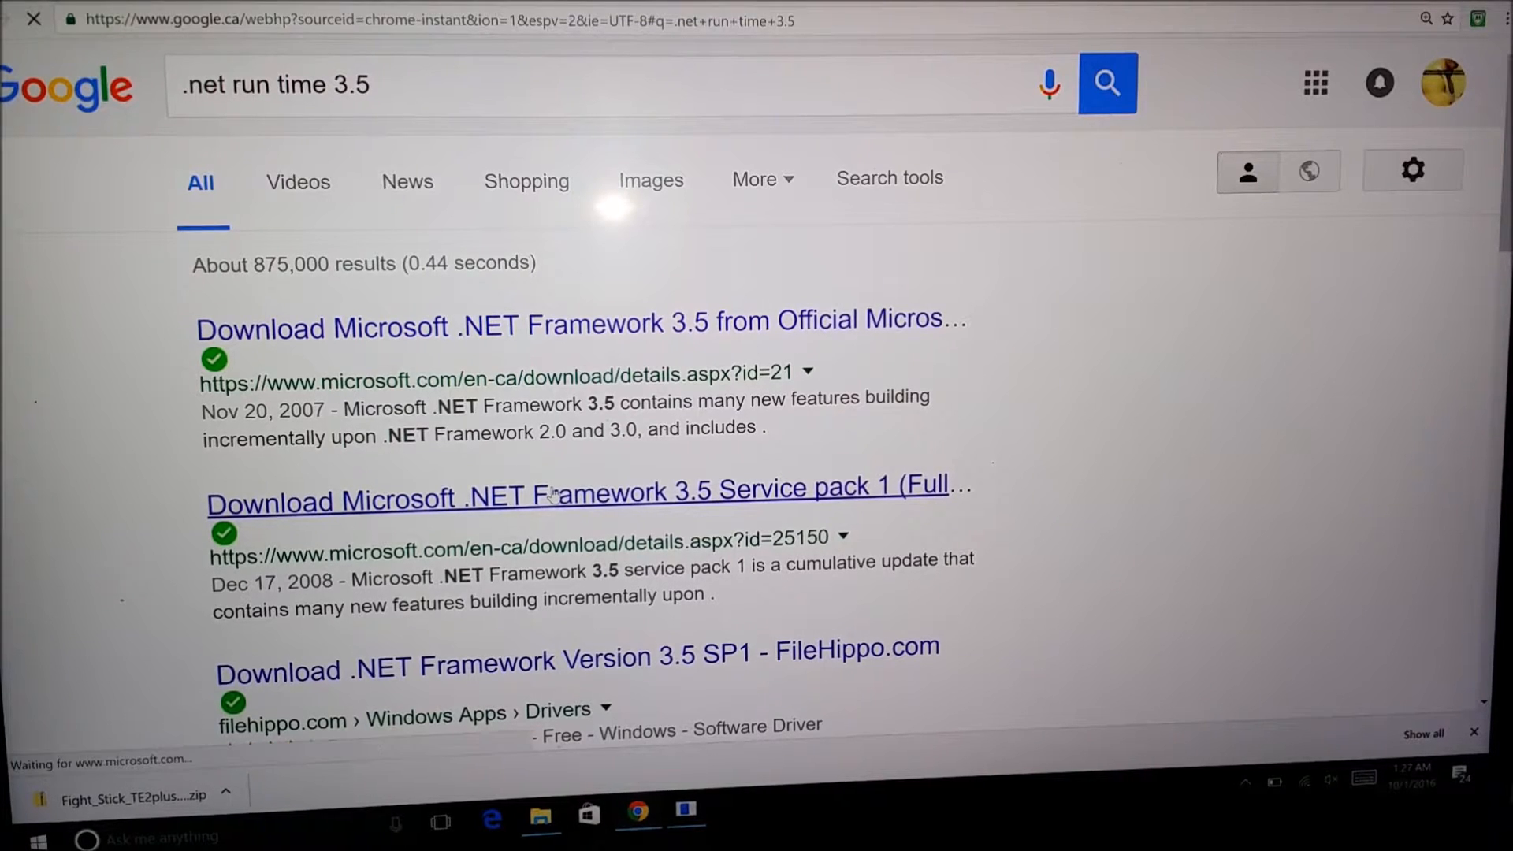
left_click(560, 494)
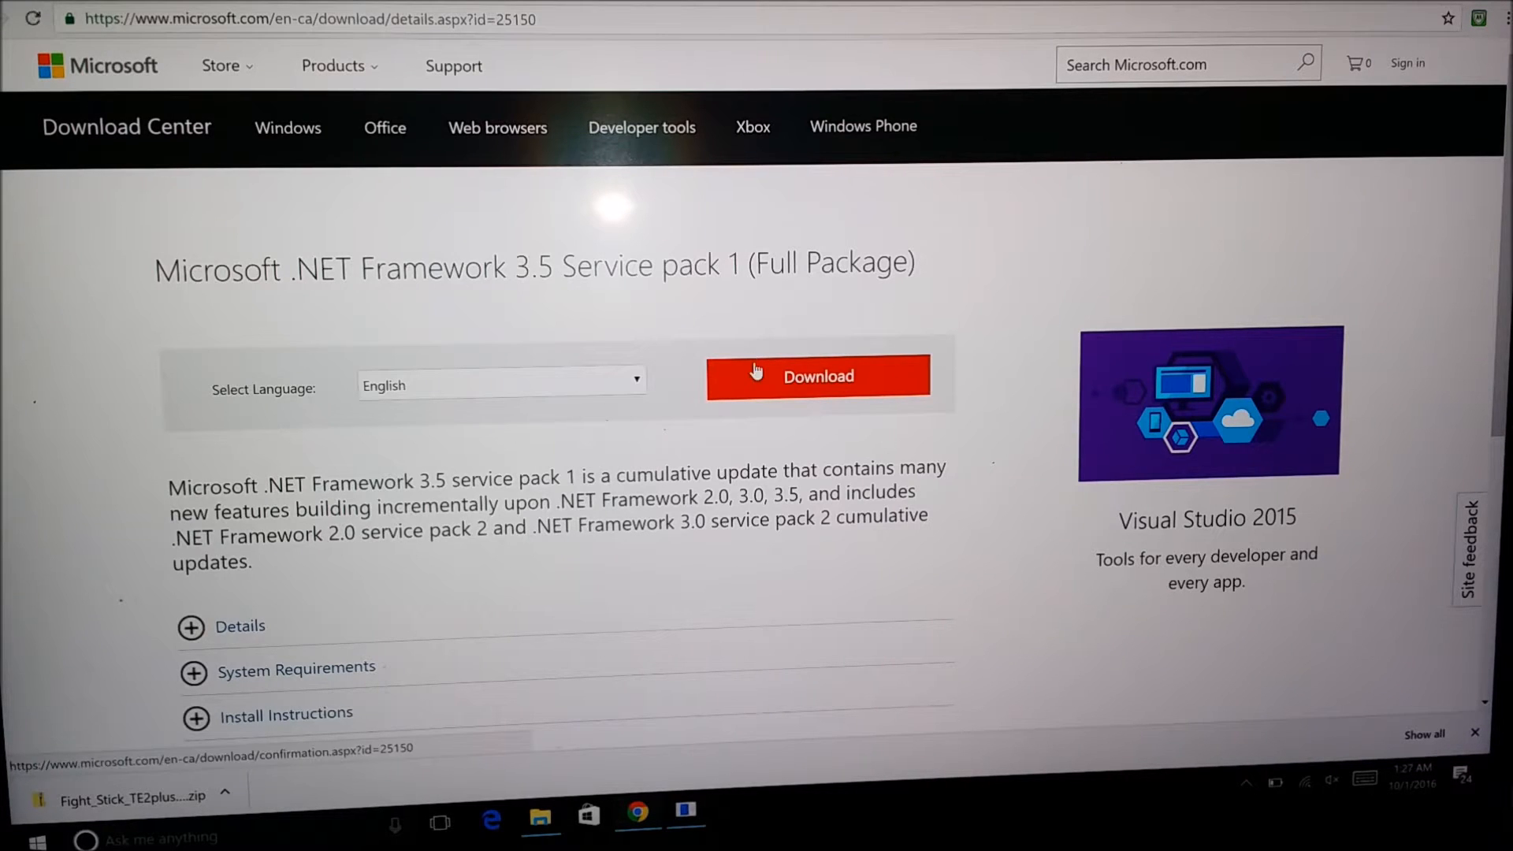
left_click(818, 376)
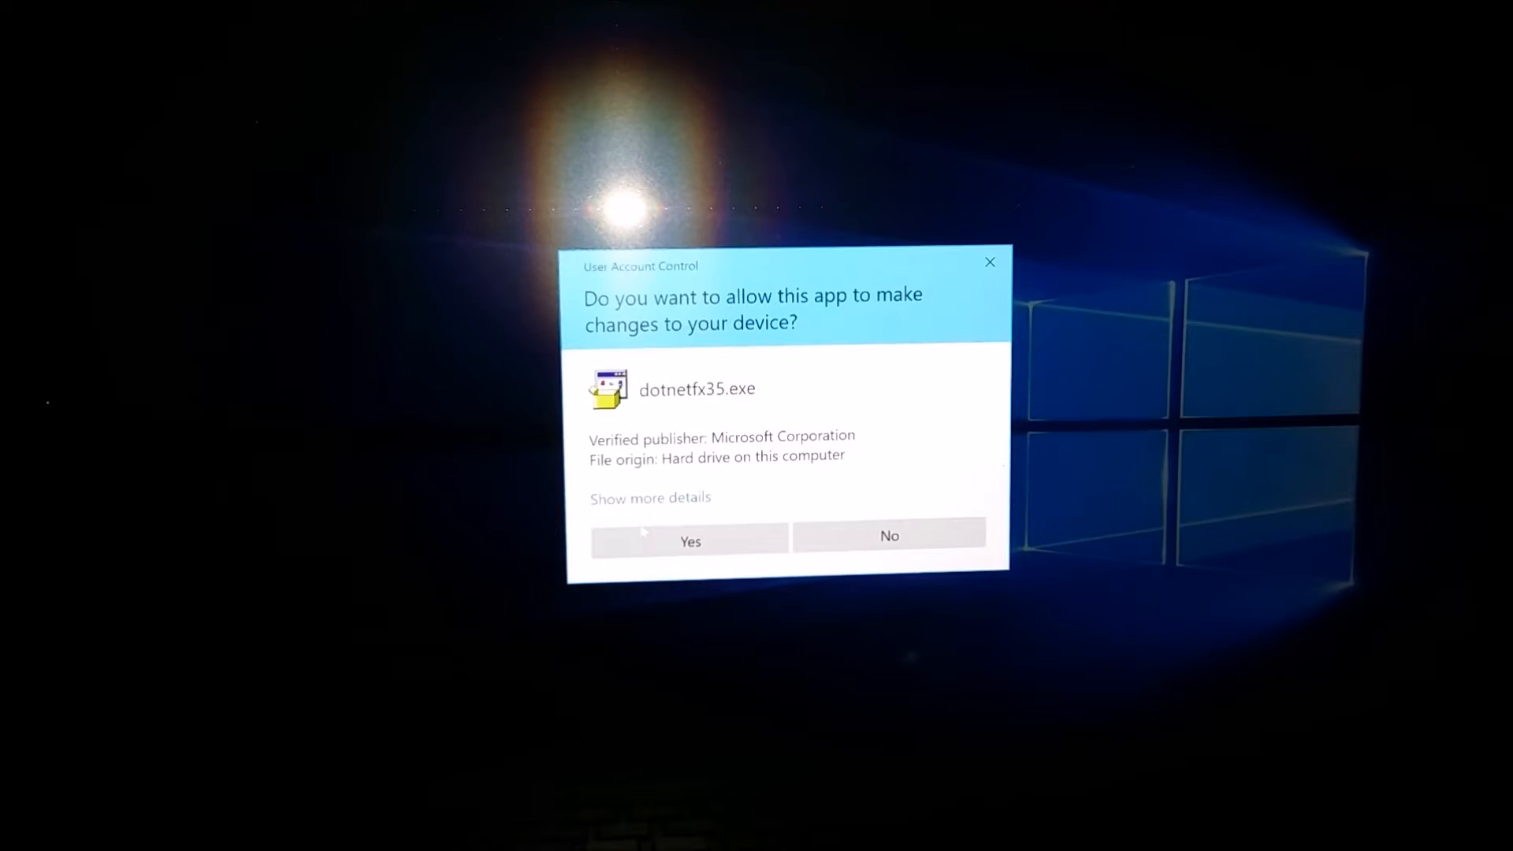
- Allow the installer, download and install .NET Framework 3.5, then close the success notice
left_click(689, 542)
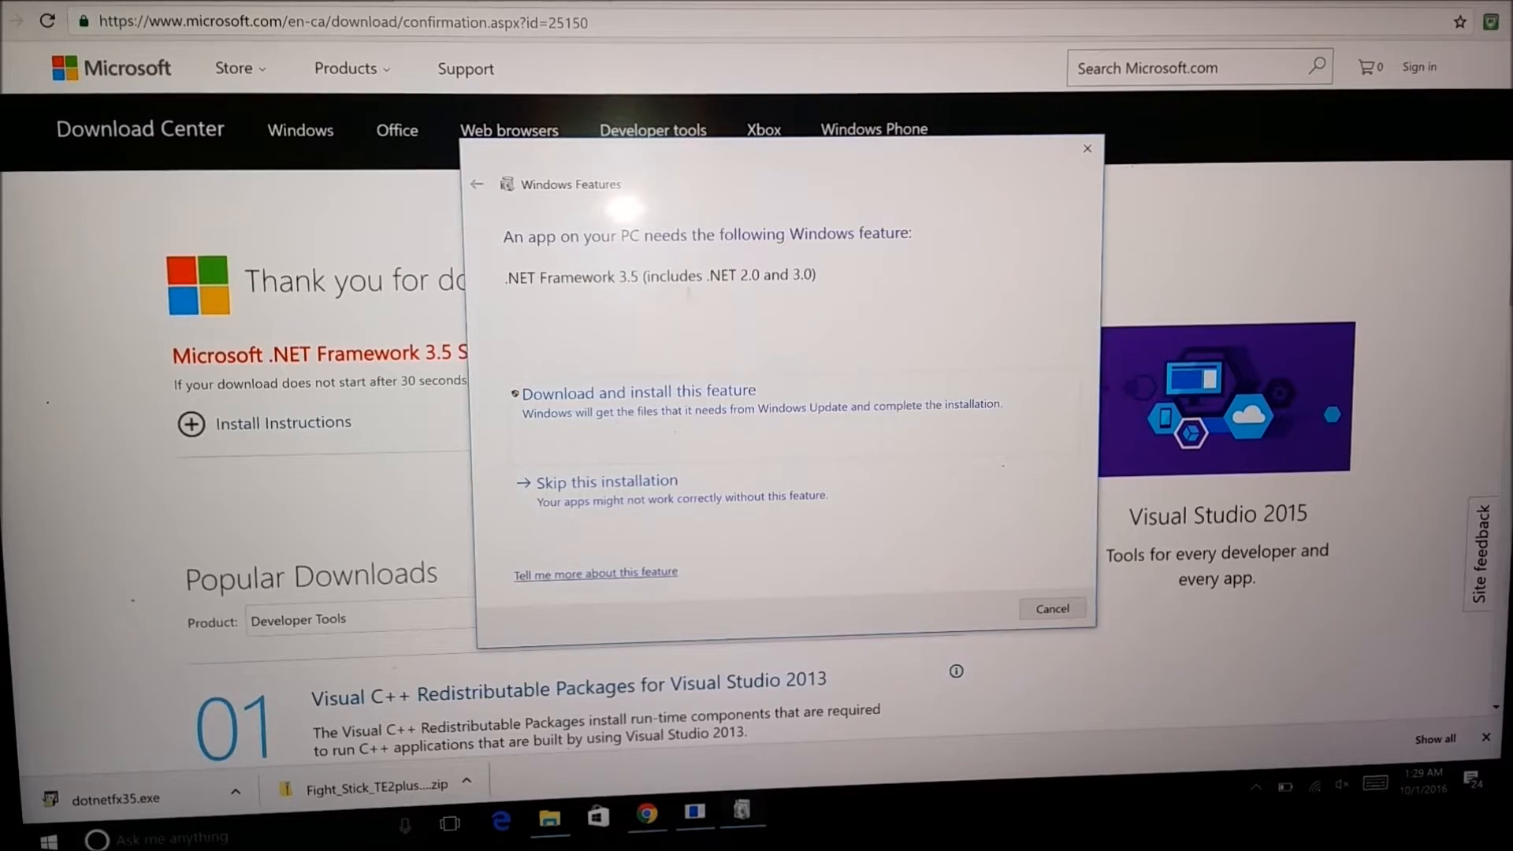
mouse_move(731, 394)
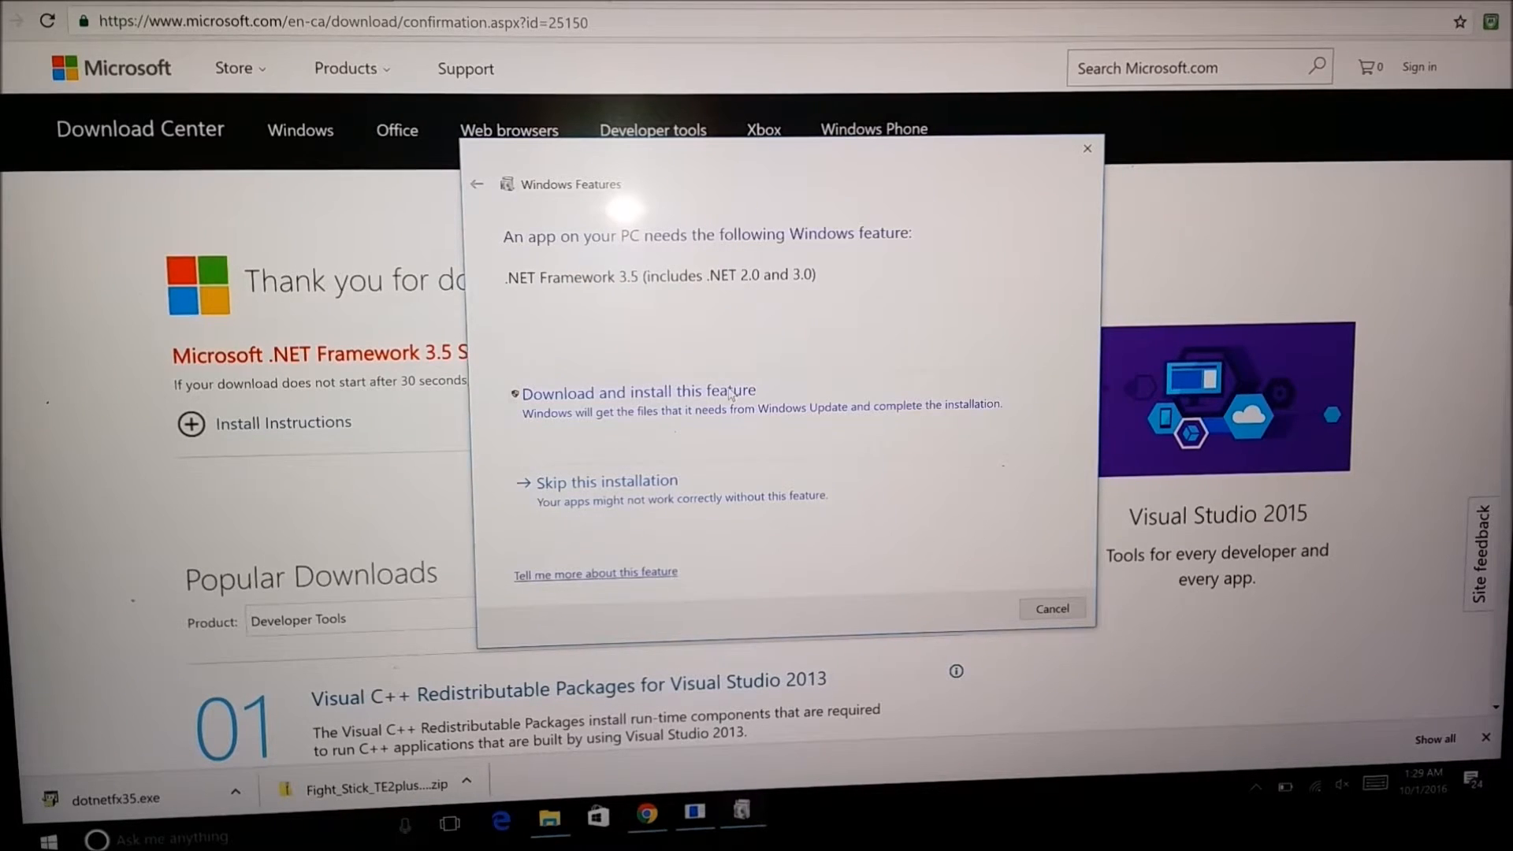
left_click(637, 391)
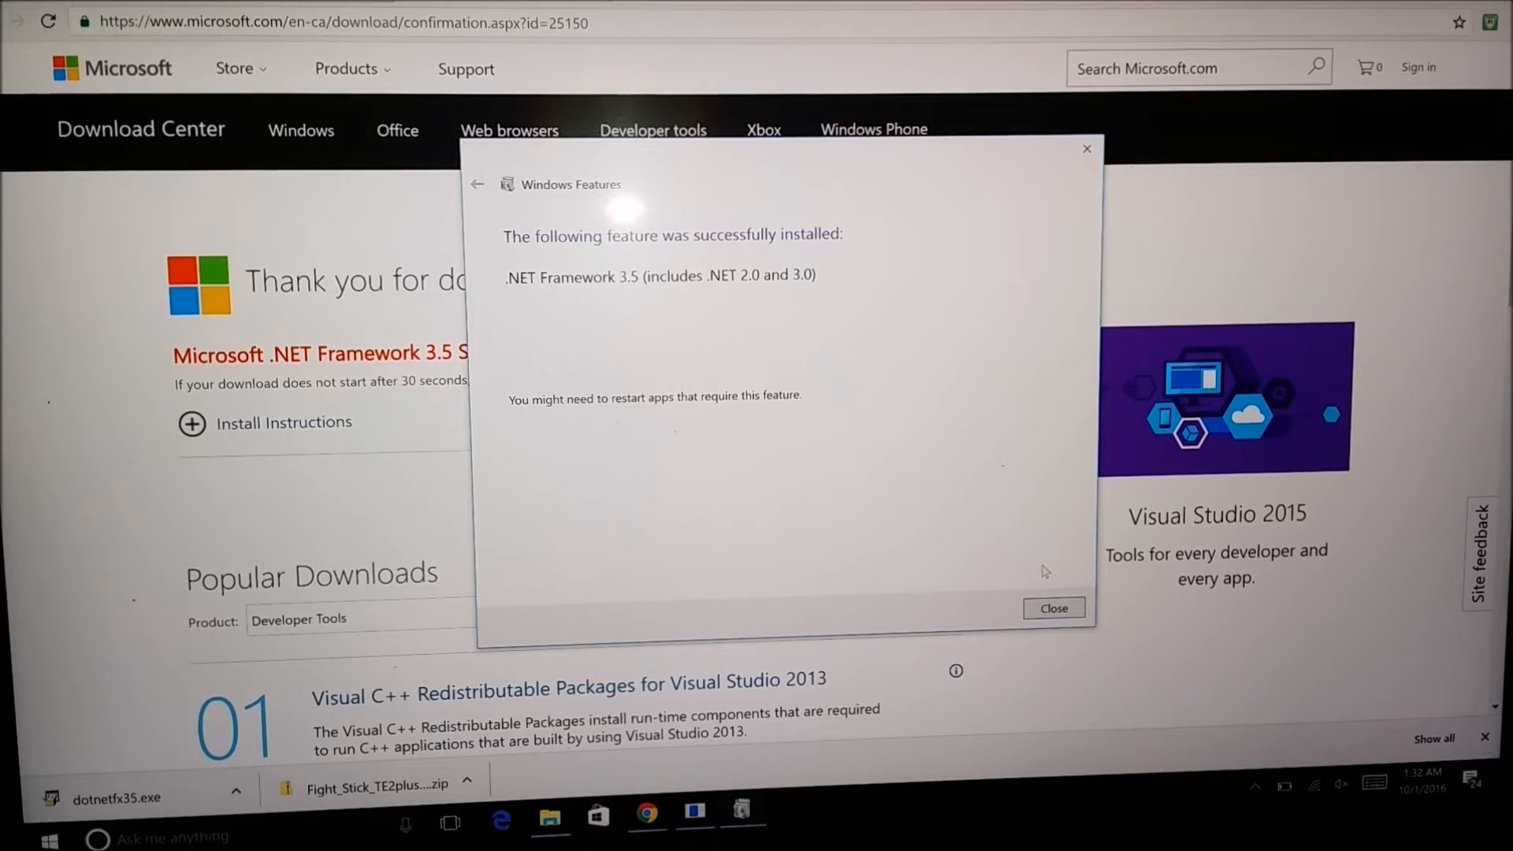
left_click(1054, 607)
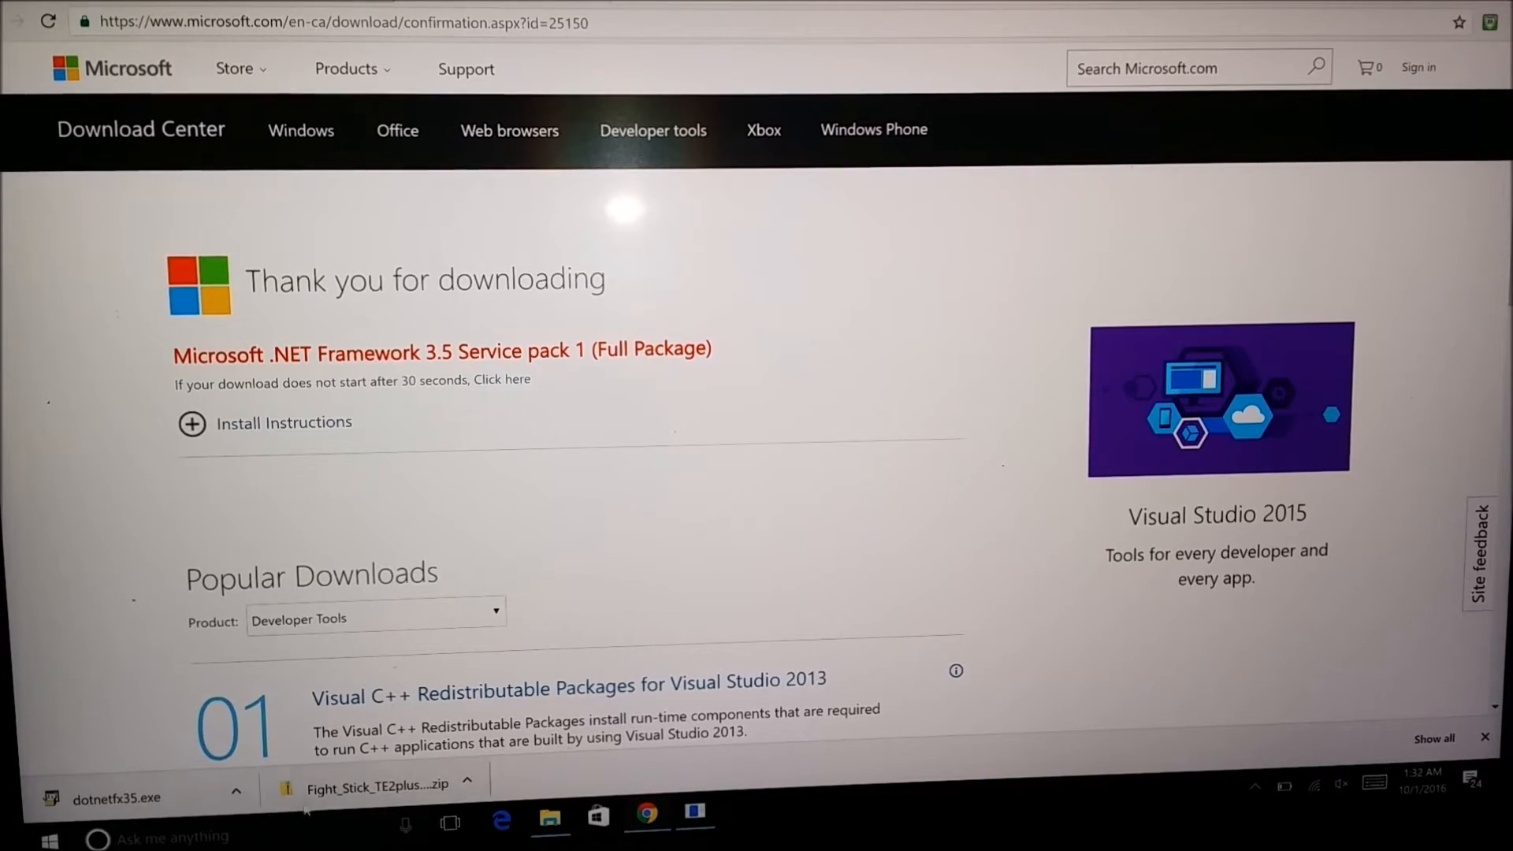
- Show the driver zip in its folder, rerun its installer, and dismiss the file-in-use and .NET errors
left_click(474, 782)
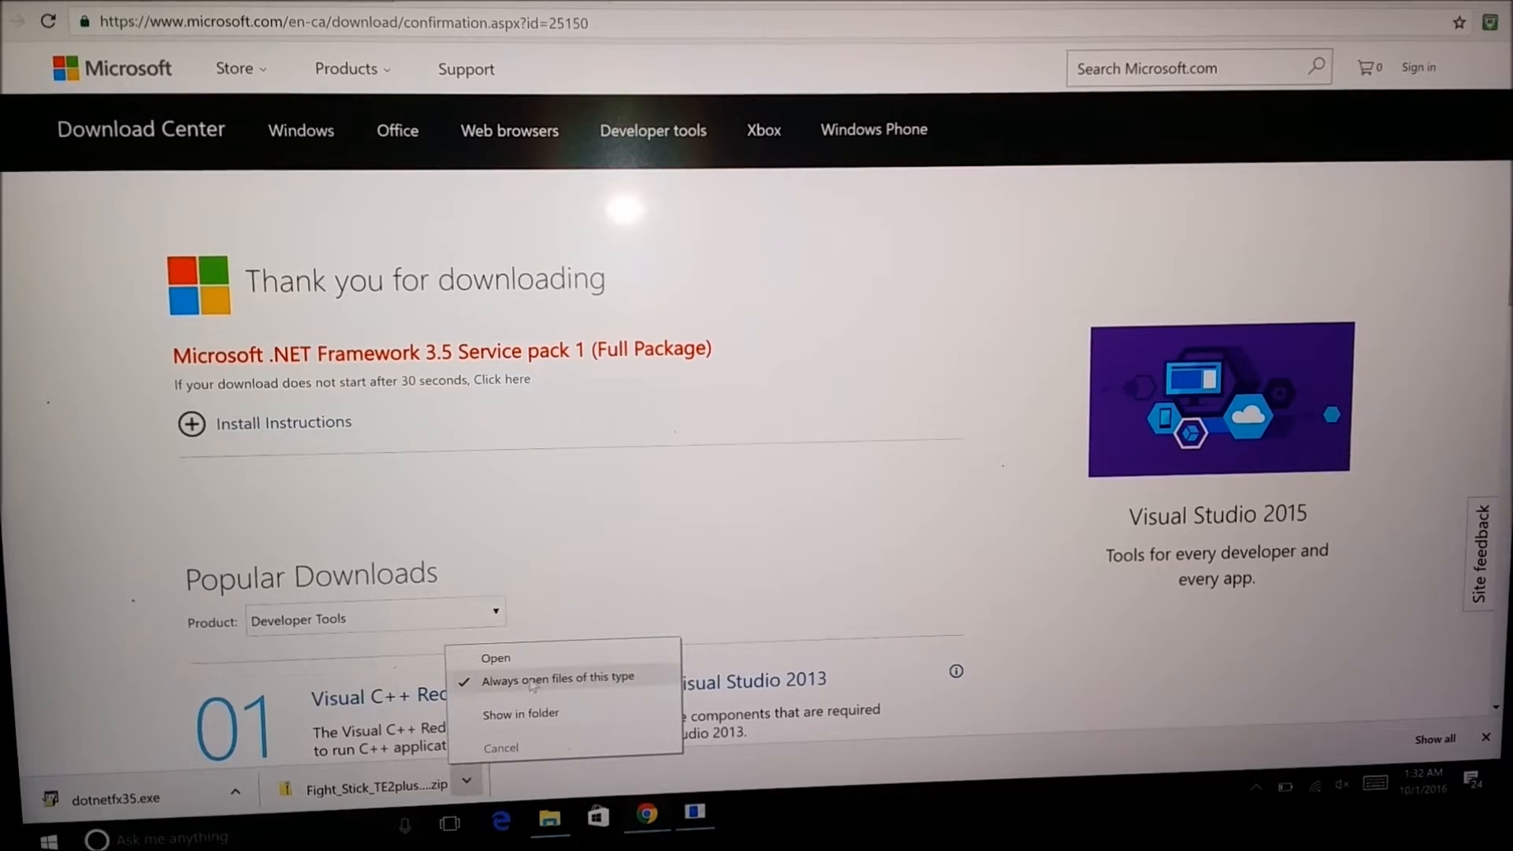
left_click(520, 713)
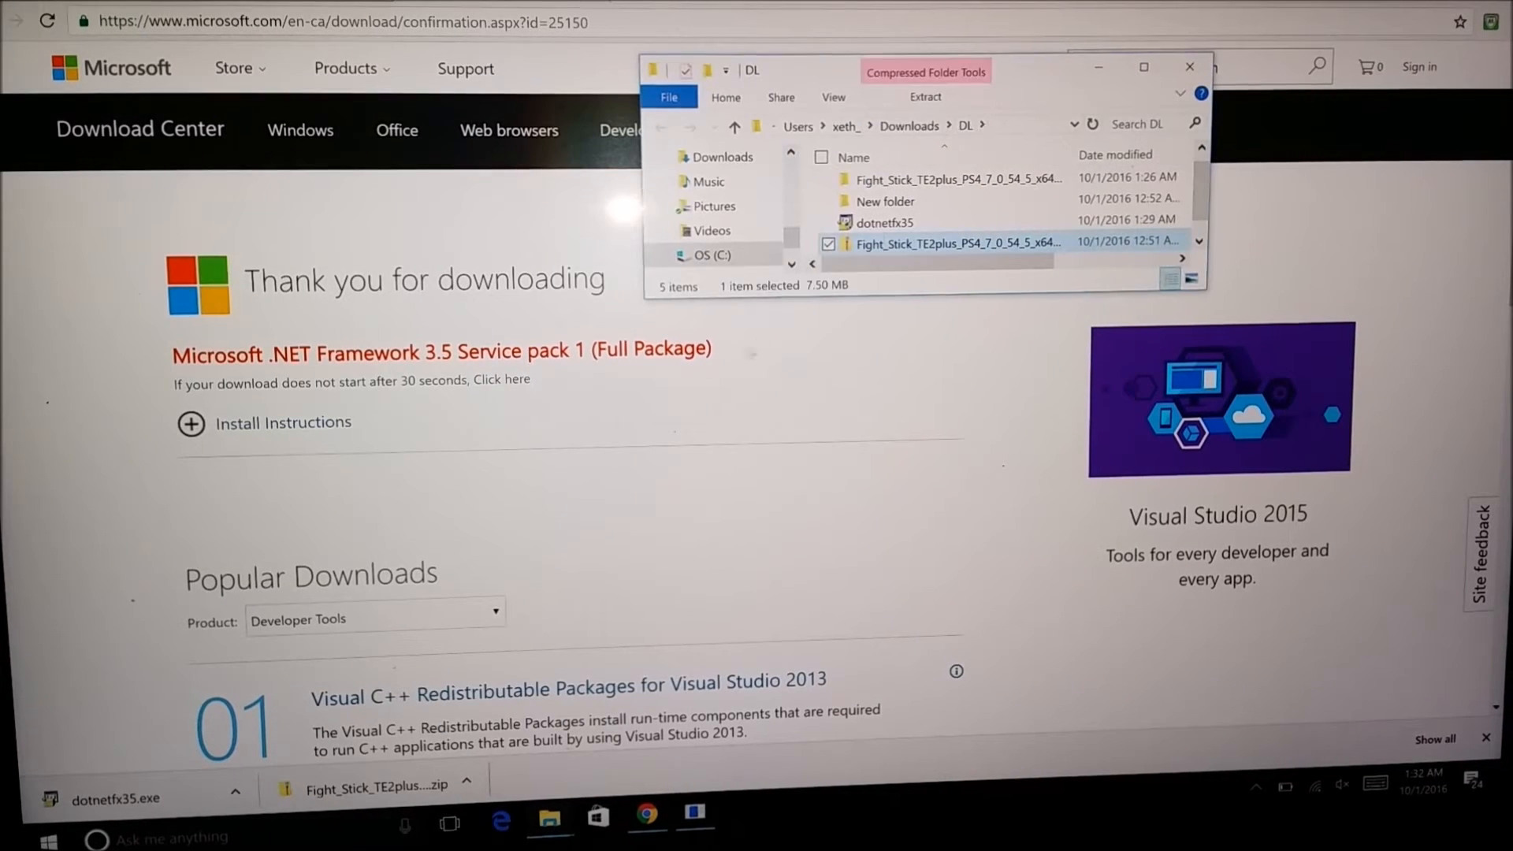
double_click(953, 242)
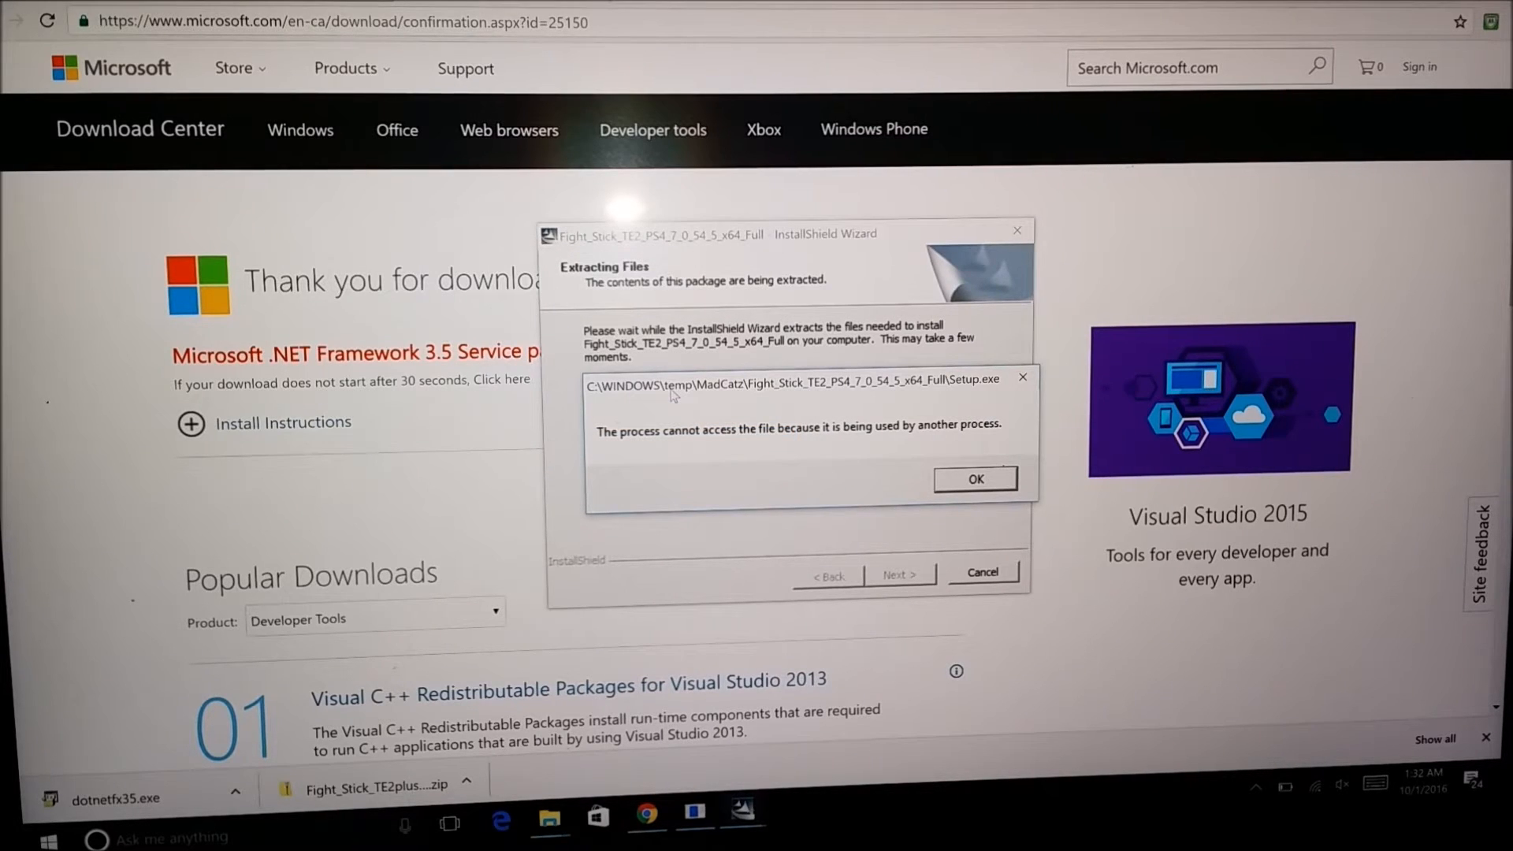
left_click(975, 479)
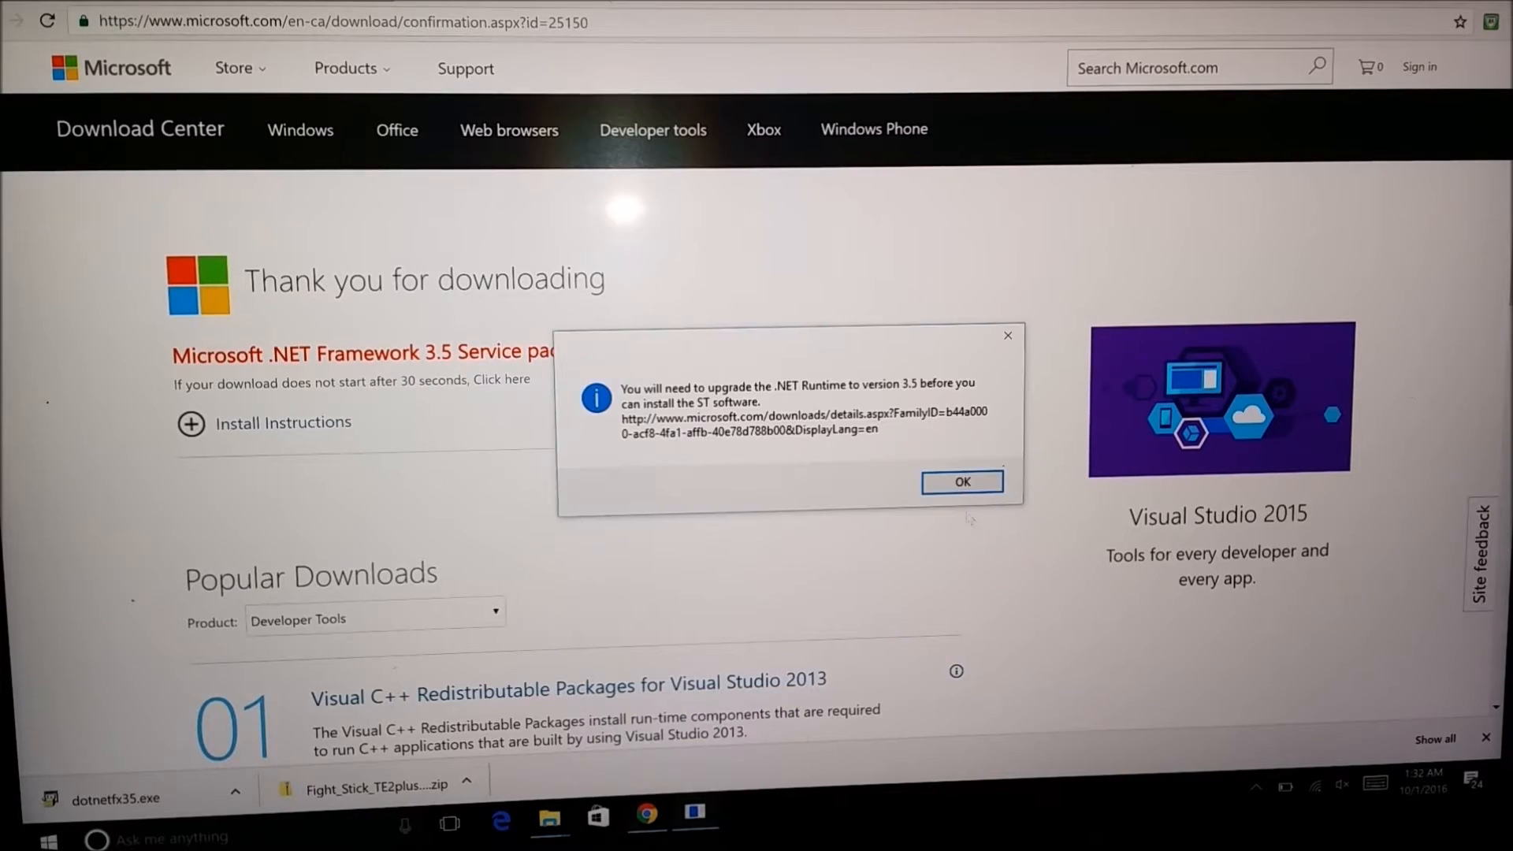
left_click(961, 481)
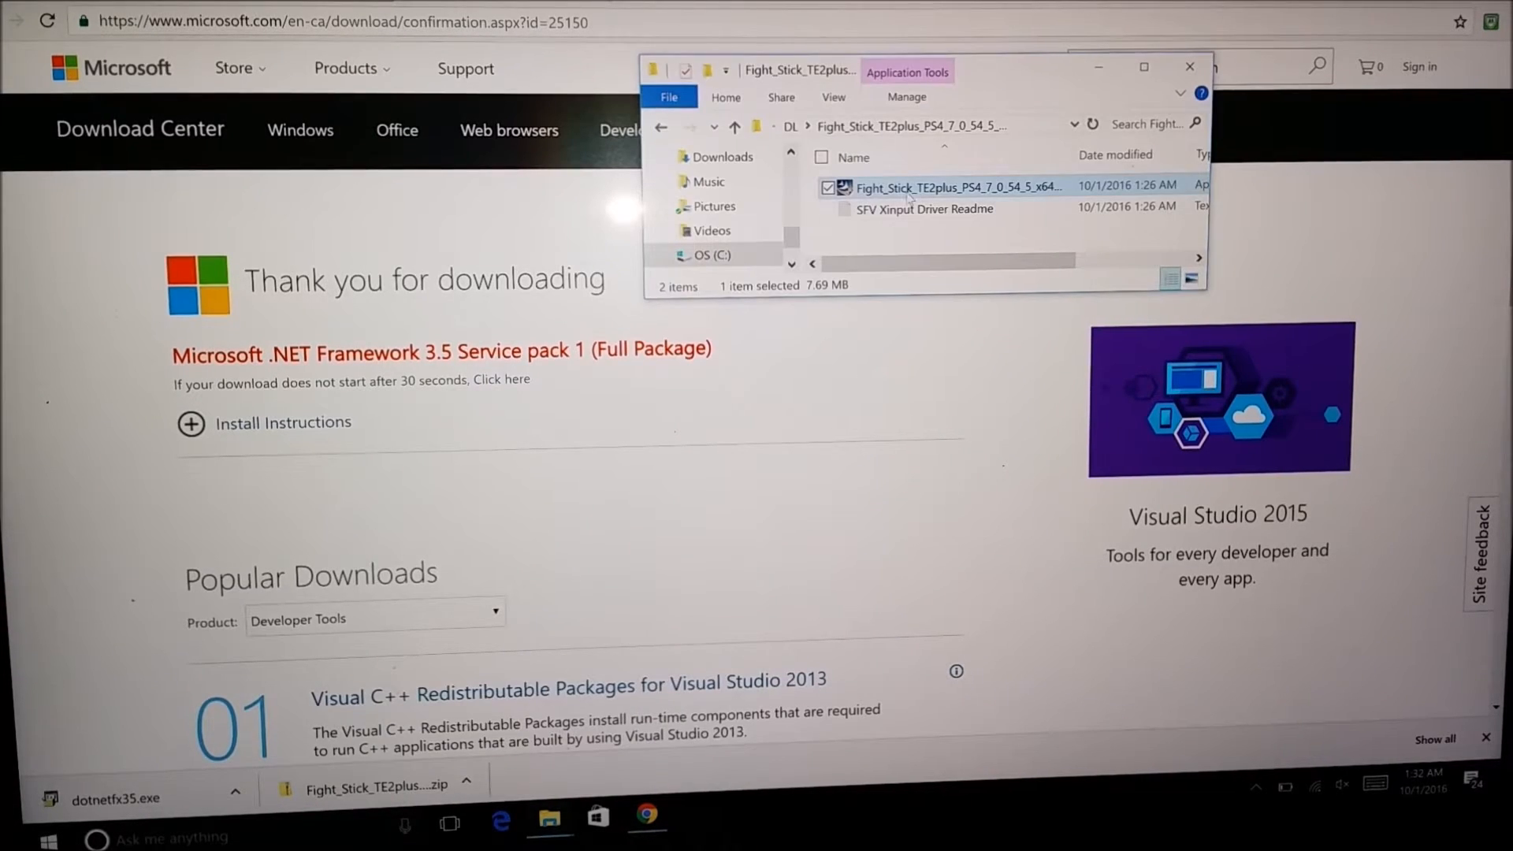
- Launch the extracted setup application, accept the license agreement, and proceed to installation
double_click(957, 189)
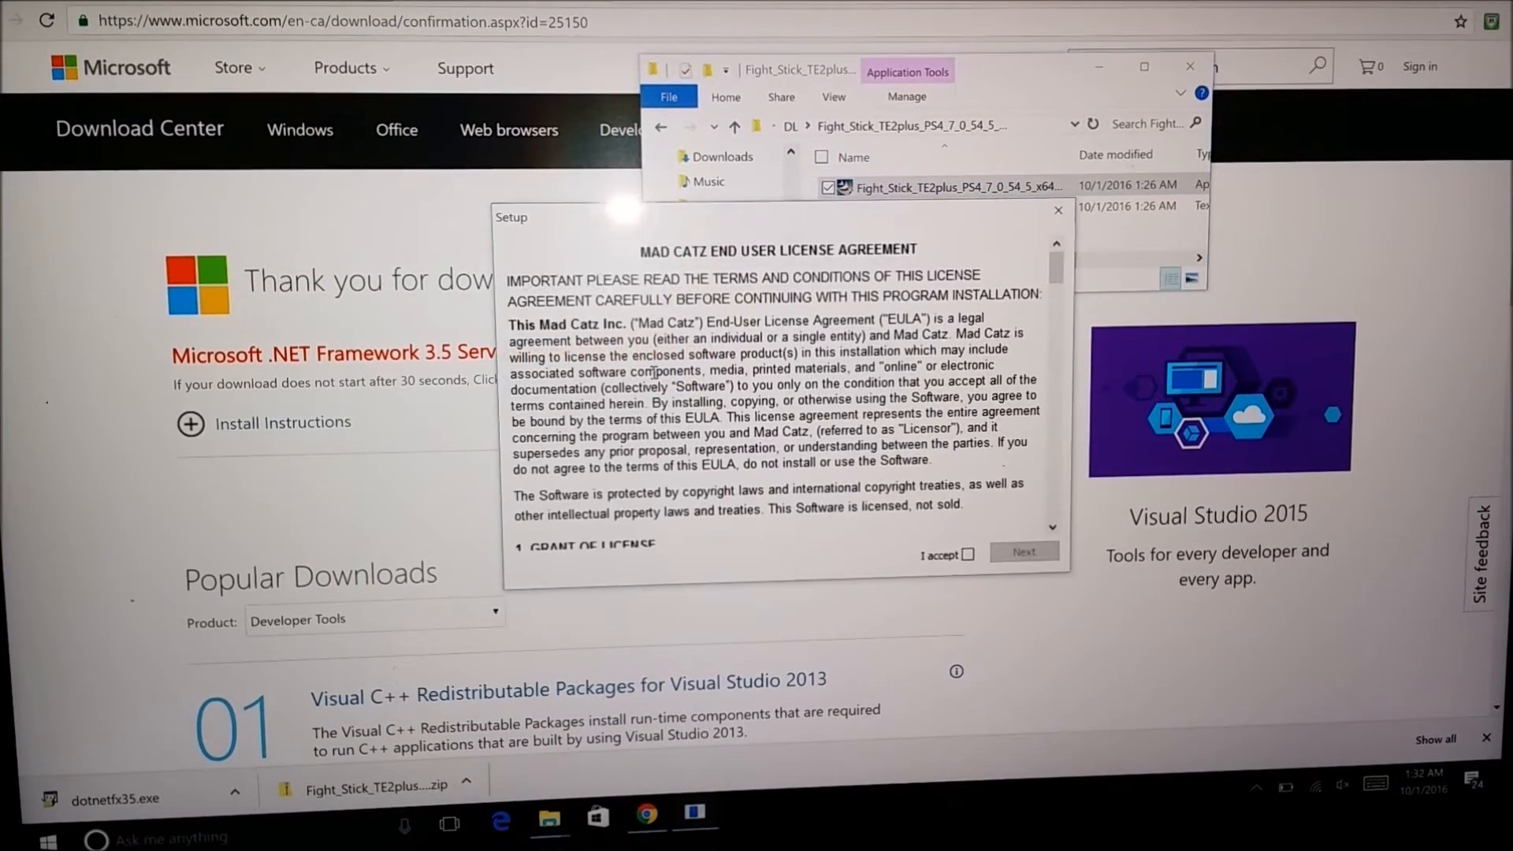
left_click(970, 554)
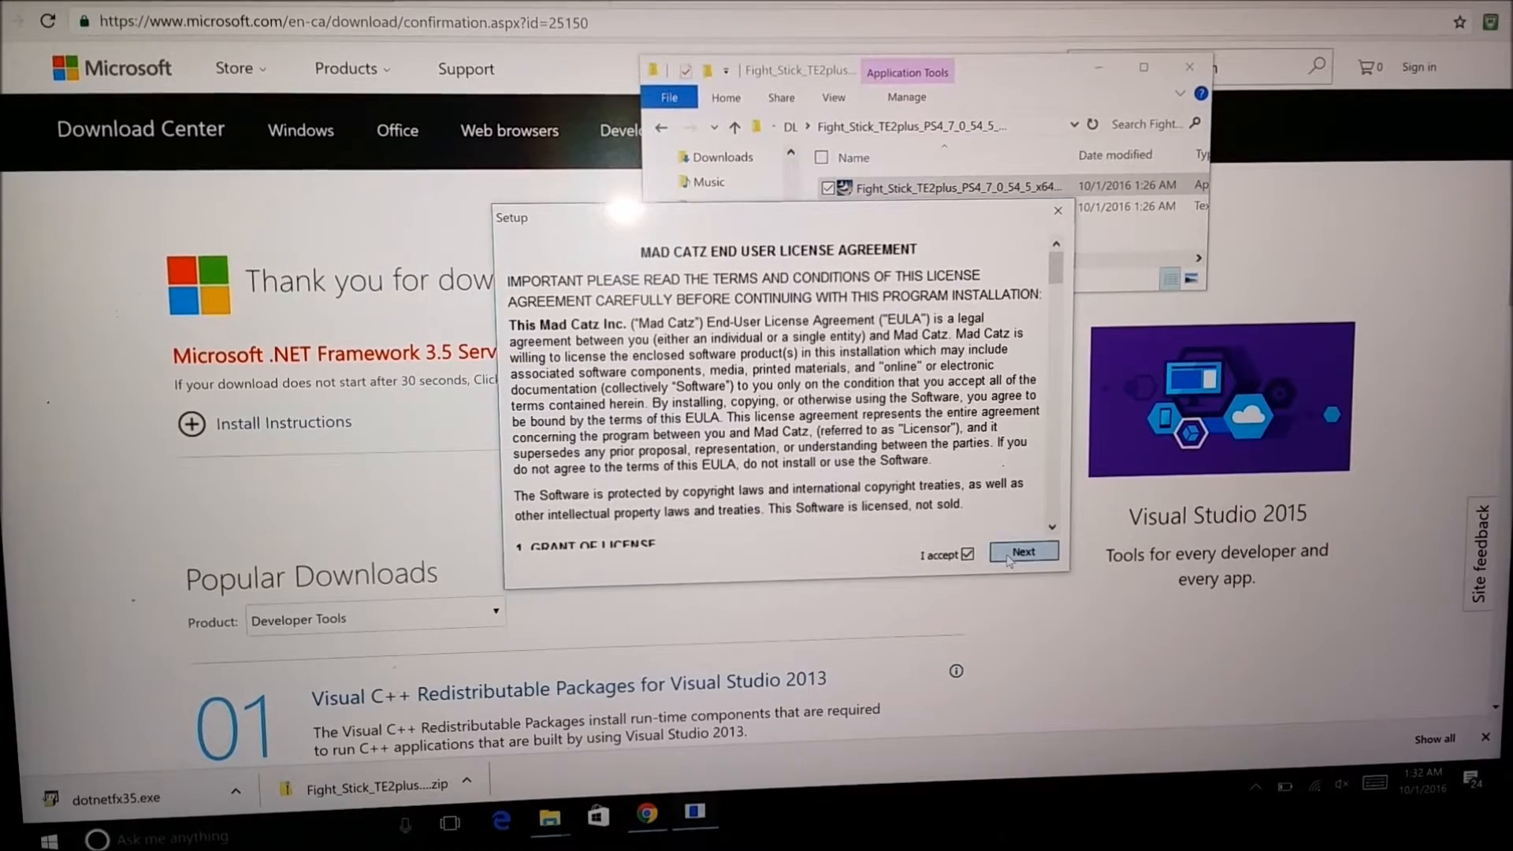
left_click(1024, 551)
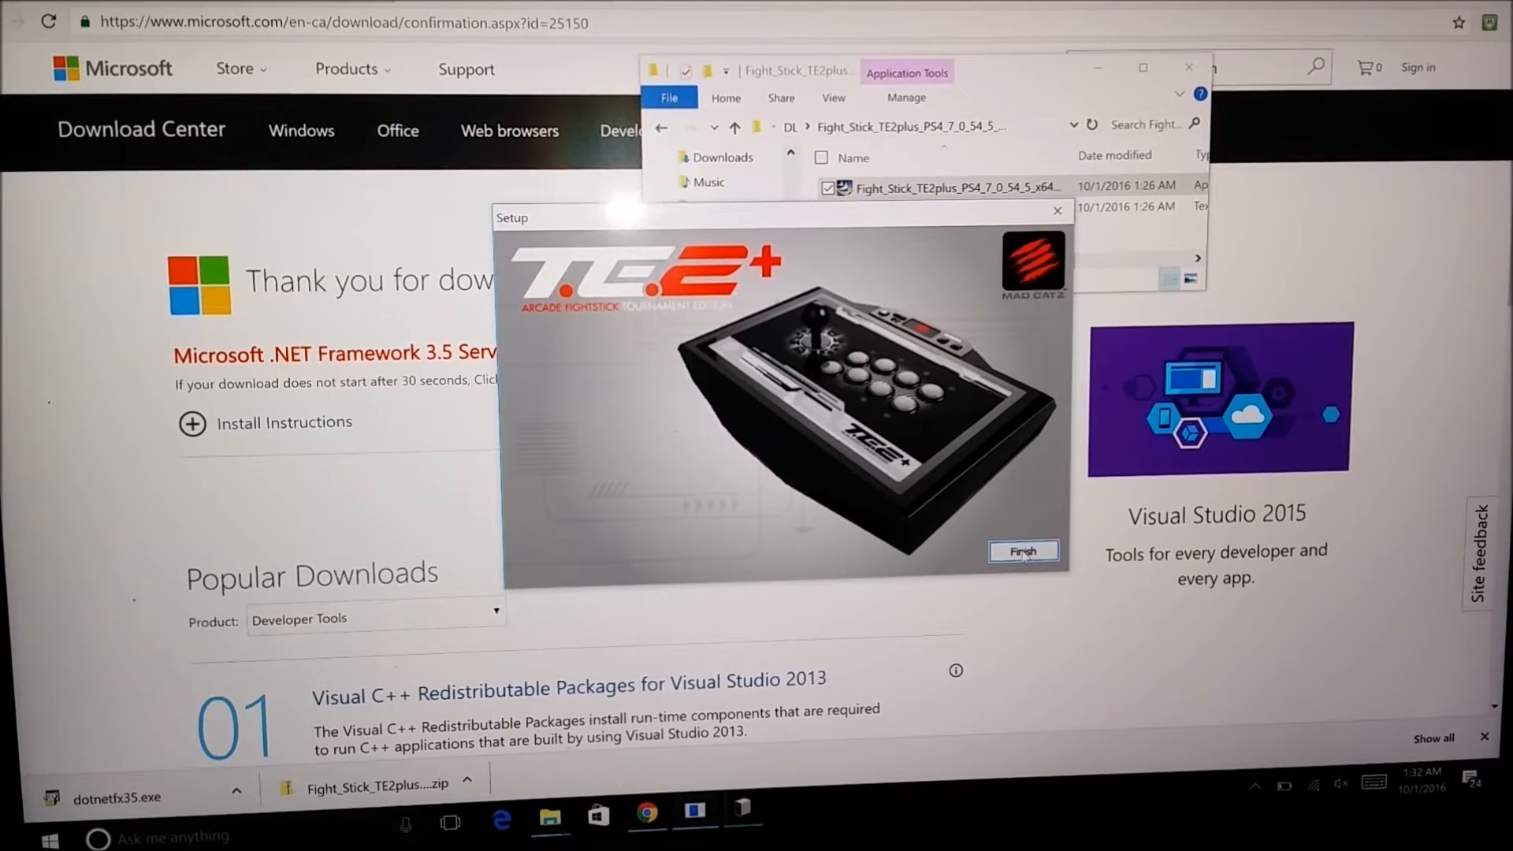
- Finish and close the Mad Catz driver setup
left_click(1023, 550)
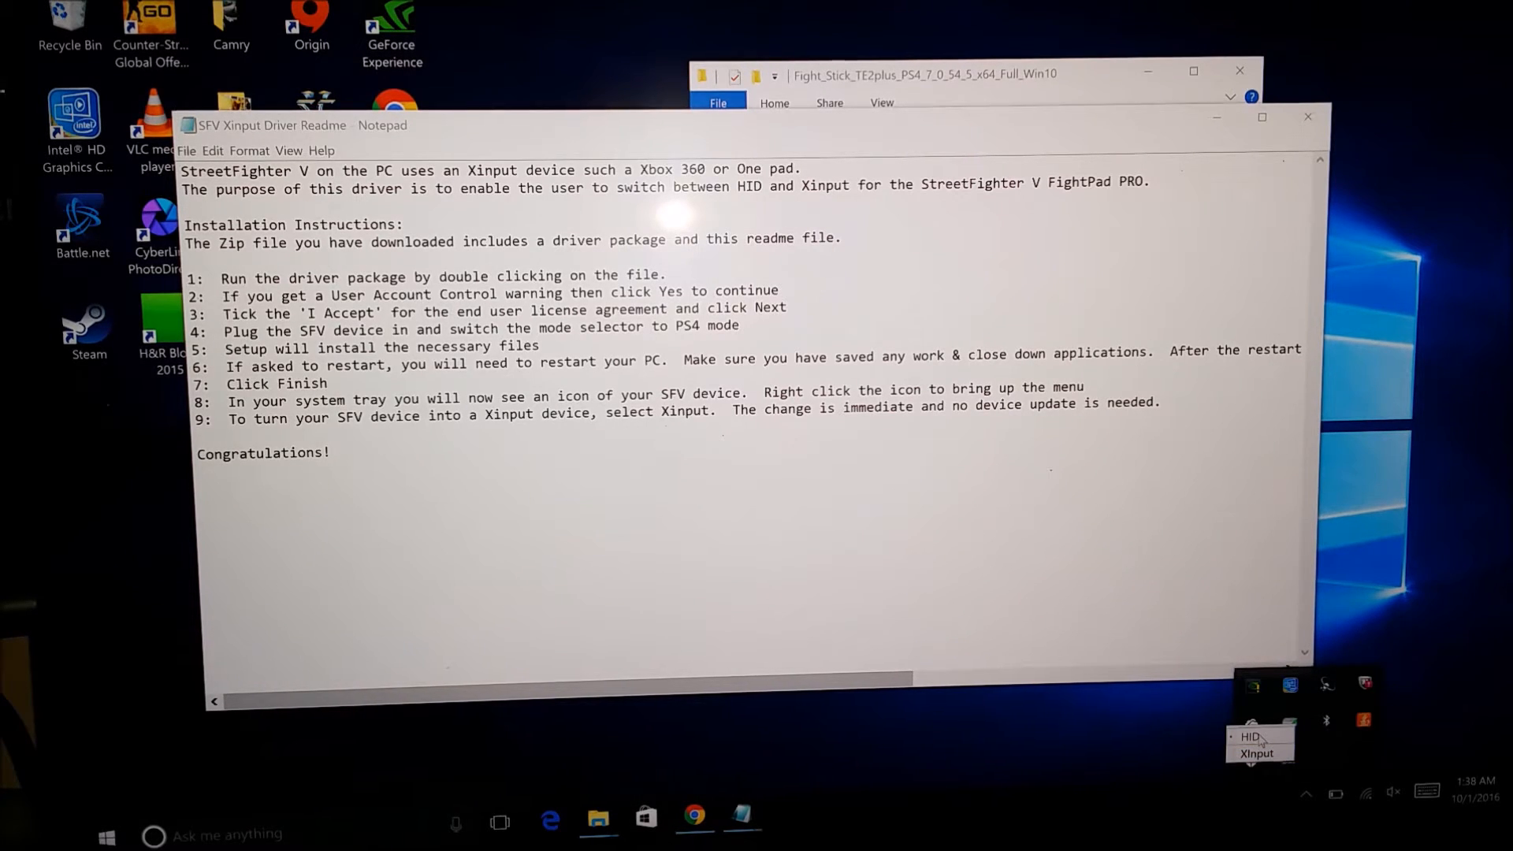
mouse_move(1241, 739)
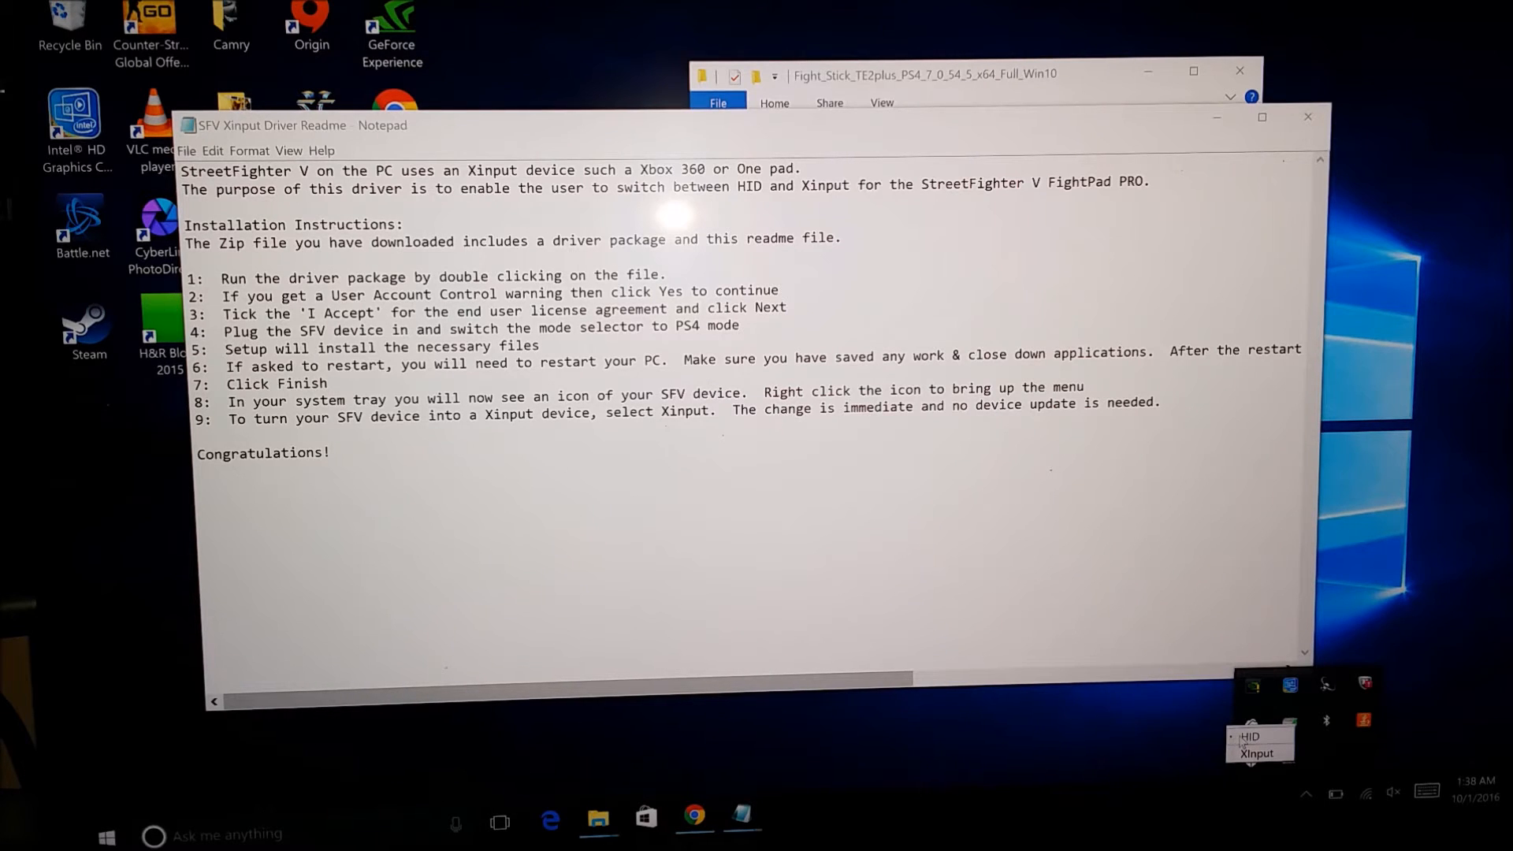